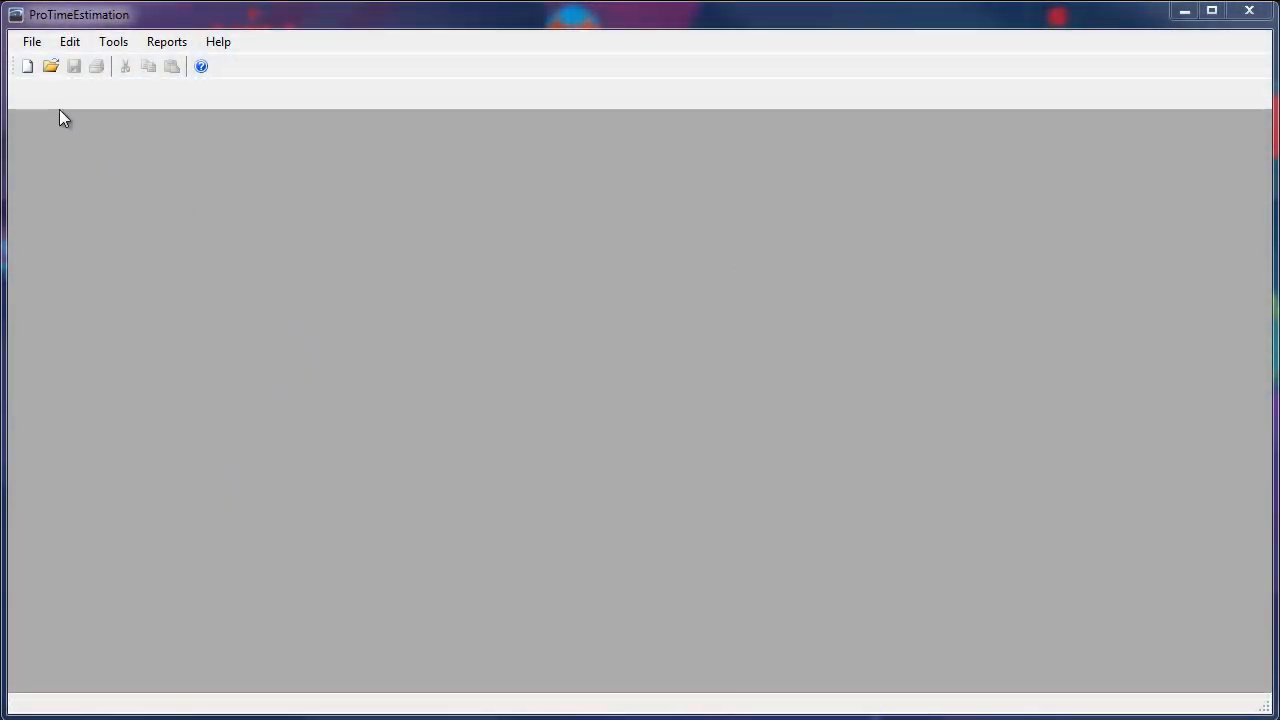
# - Open 'Demo Filter Assembly Study.pts' from the Samples folder
pyautogui.click(51, 66)
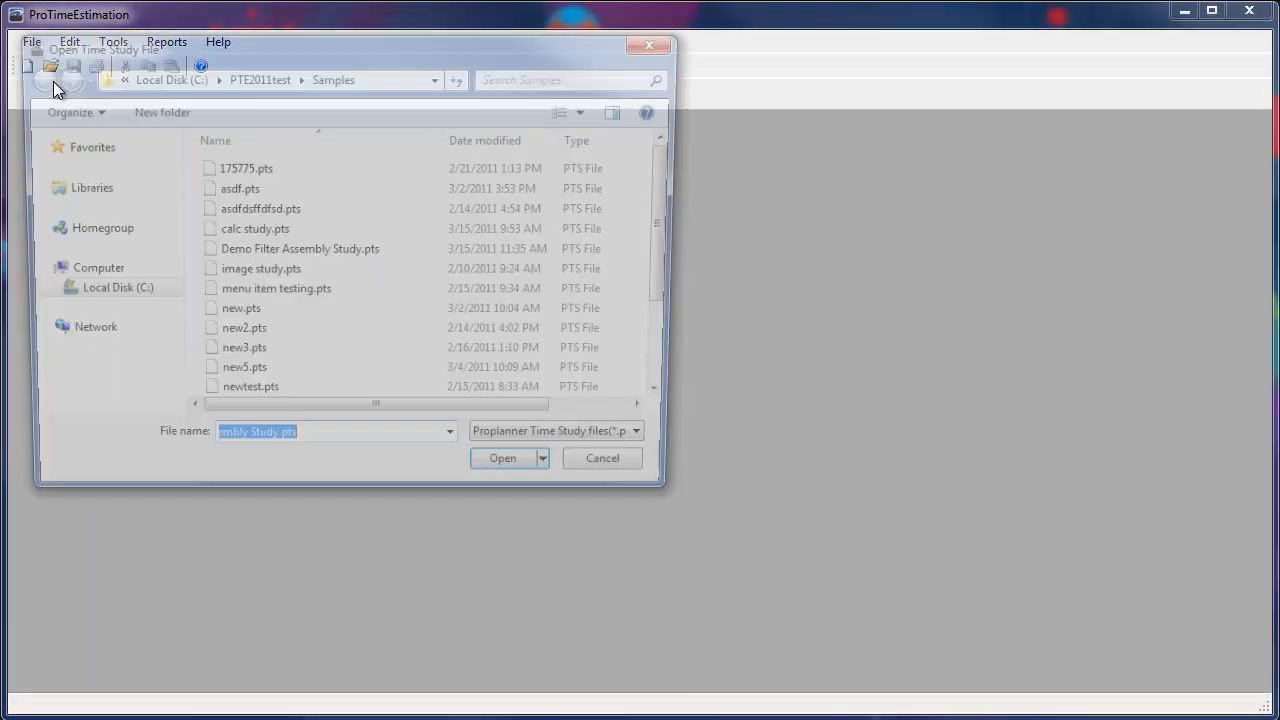
pyautogui.click(502, 458)
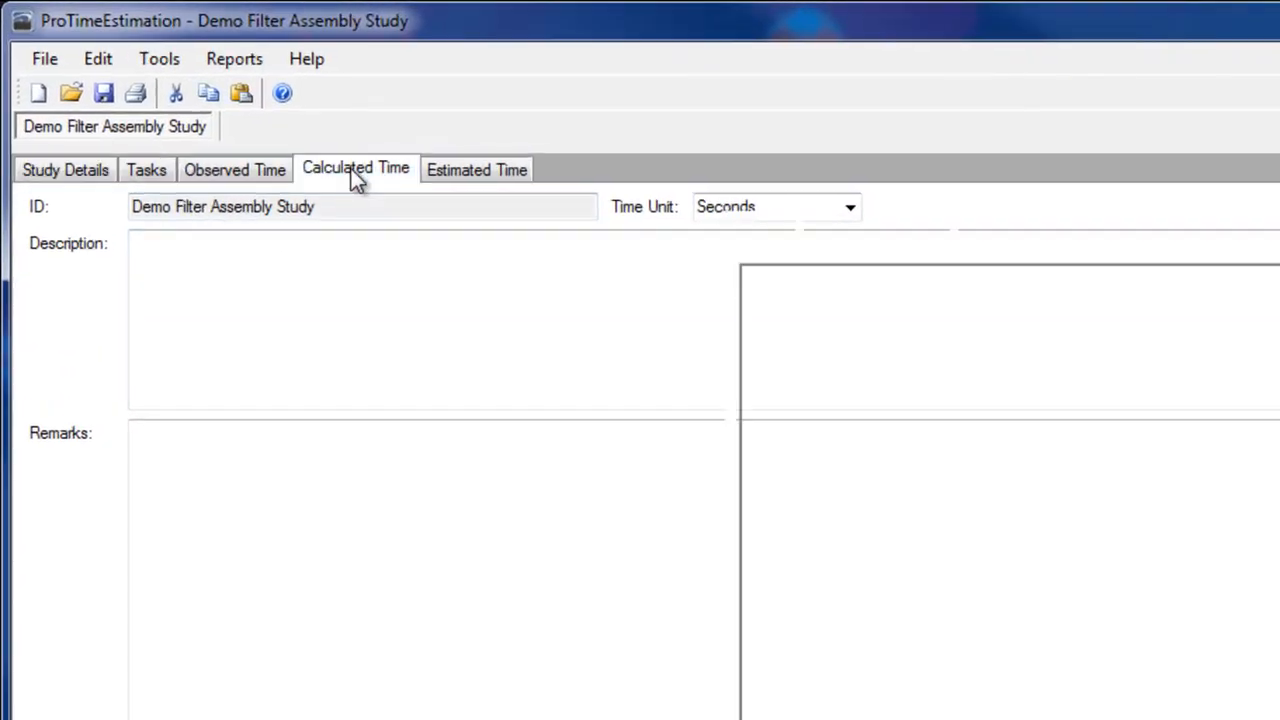
# - Show the Calculated Time view for task 4.1 Collect filters and check its MTMB standard
pyautogui.click(355, 169)
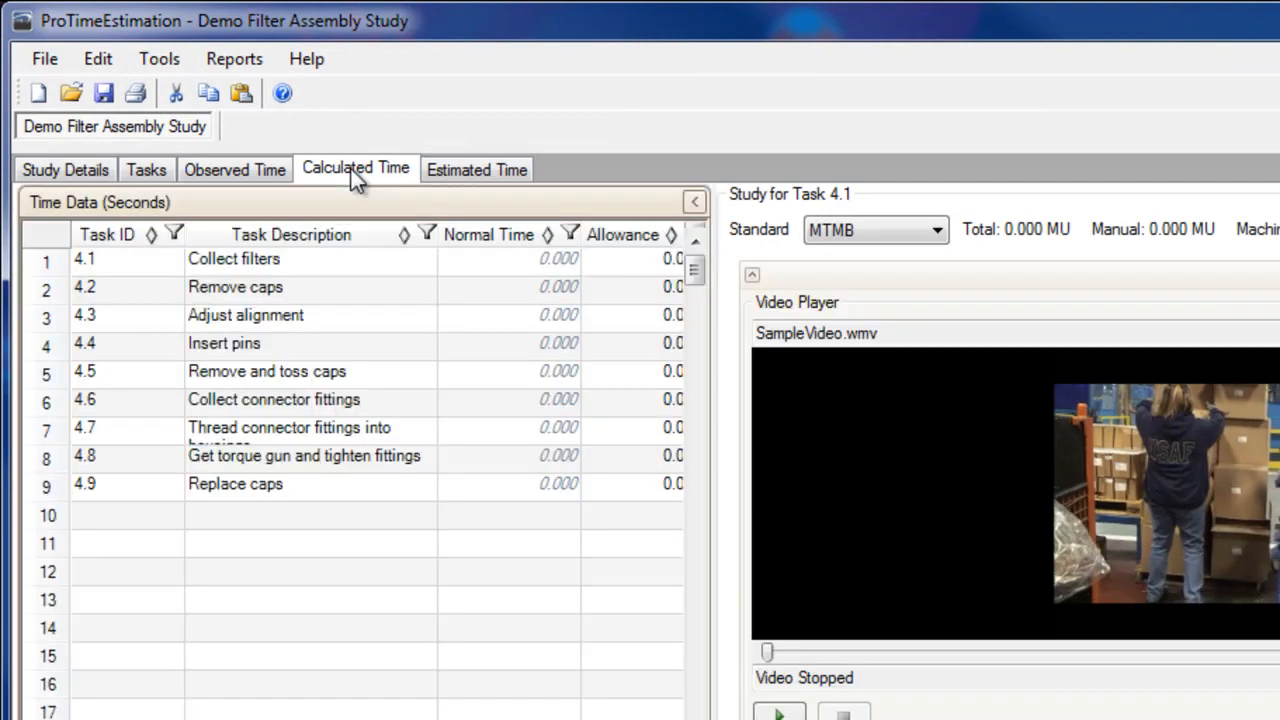
pyautogui.click(45, 259)
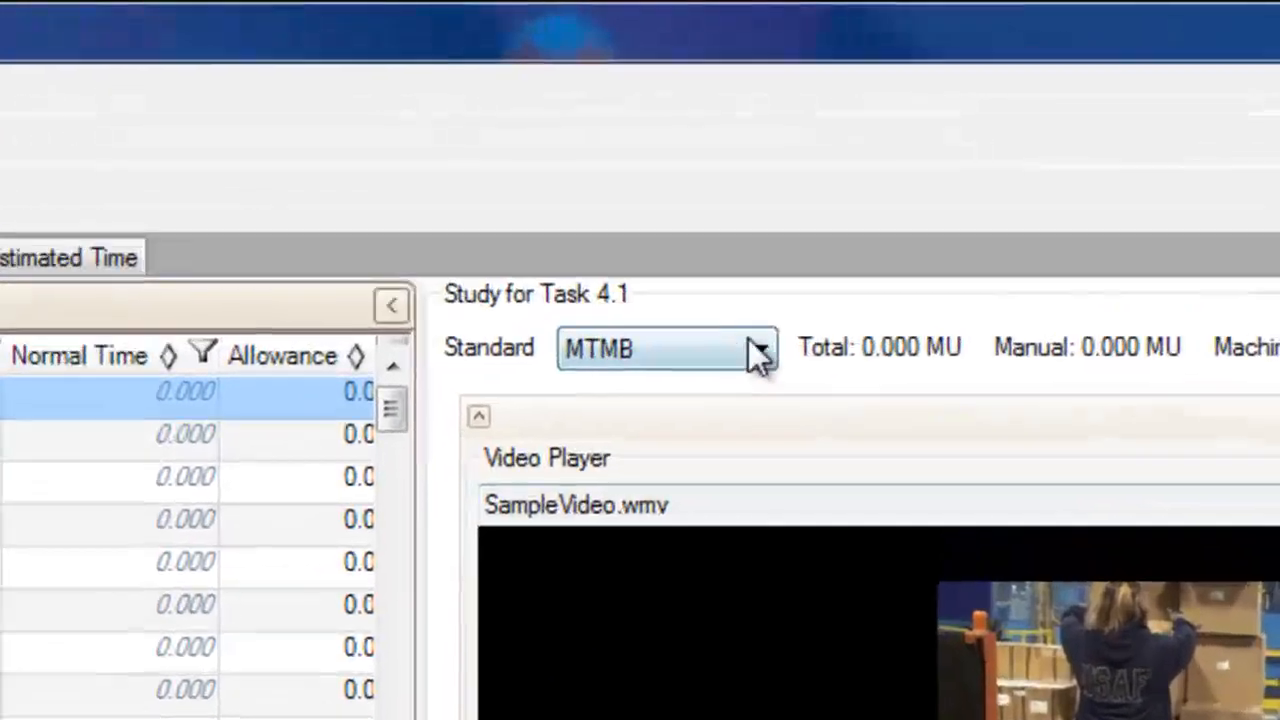
pyautogui.click(755, 347)
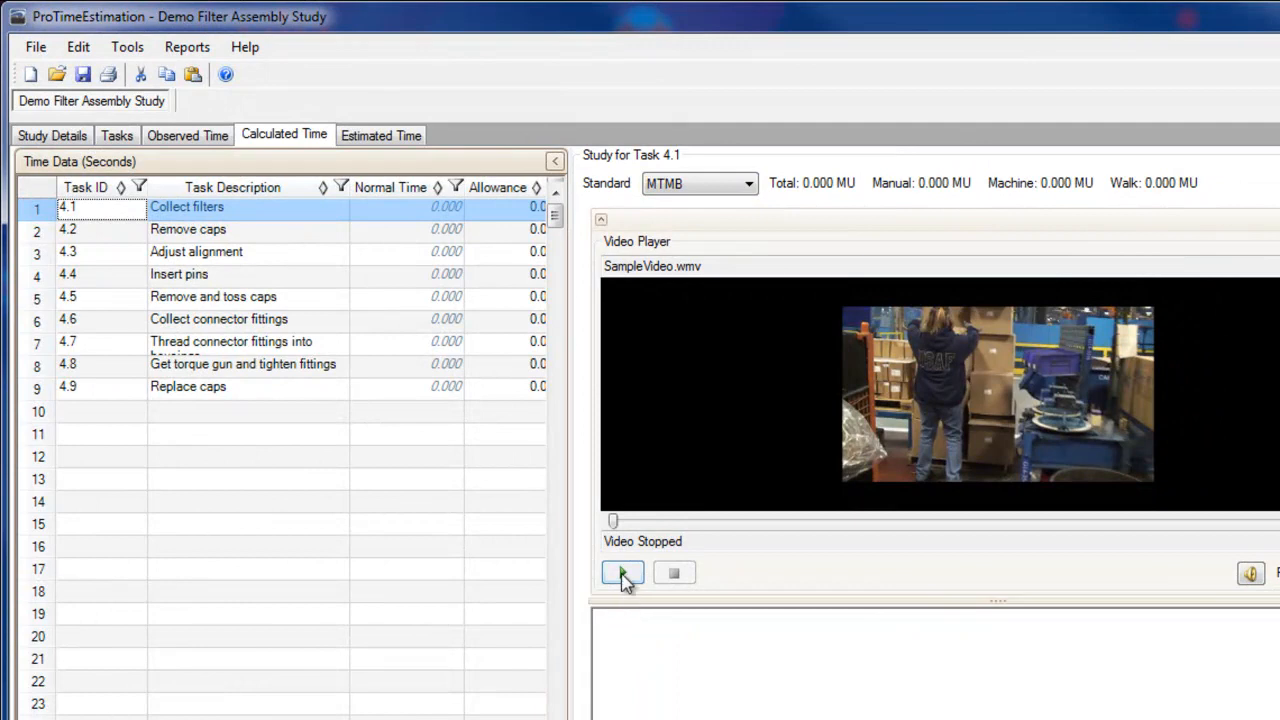
# - Play task 4.1's video and enter its MTMB description ending 'walk 5 steps.', giving 7.020
pyautogui.click(621, 572)
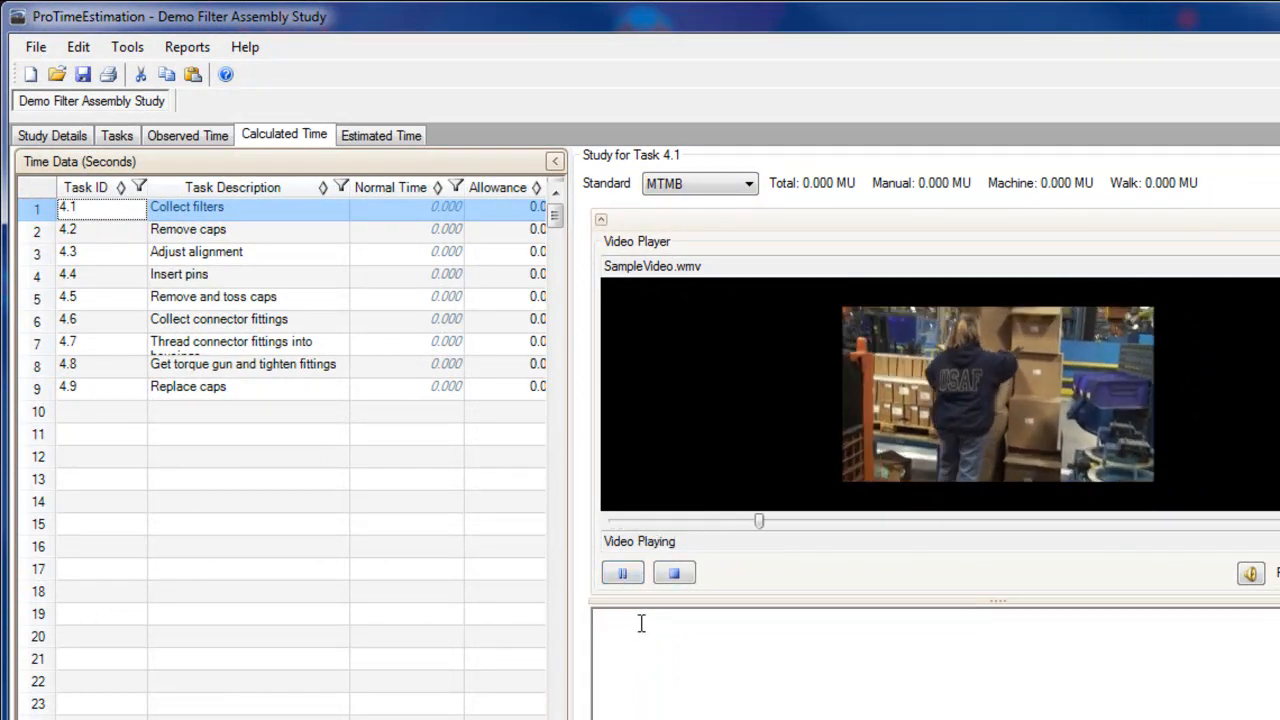
pyautogui.write('Select')
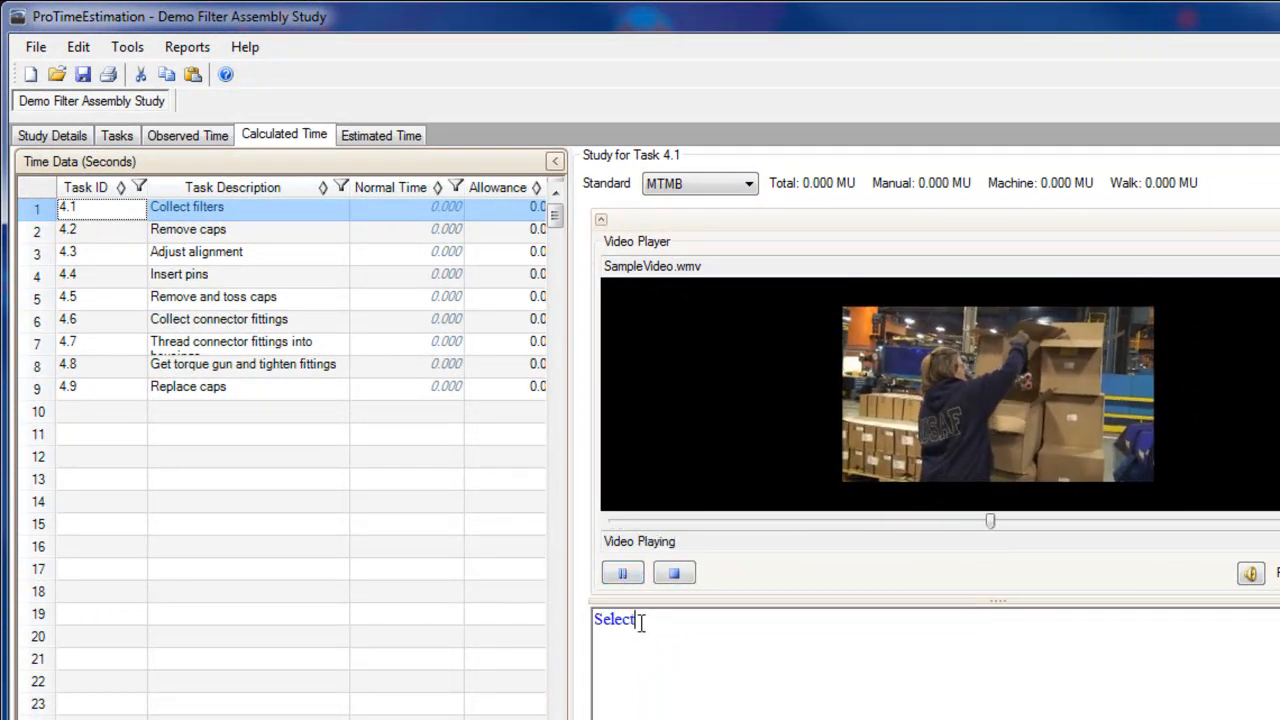
pyautogui.write('a filter.')
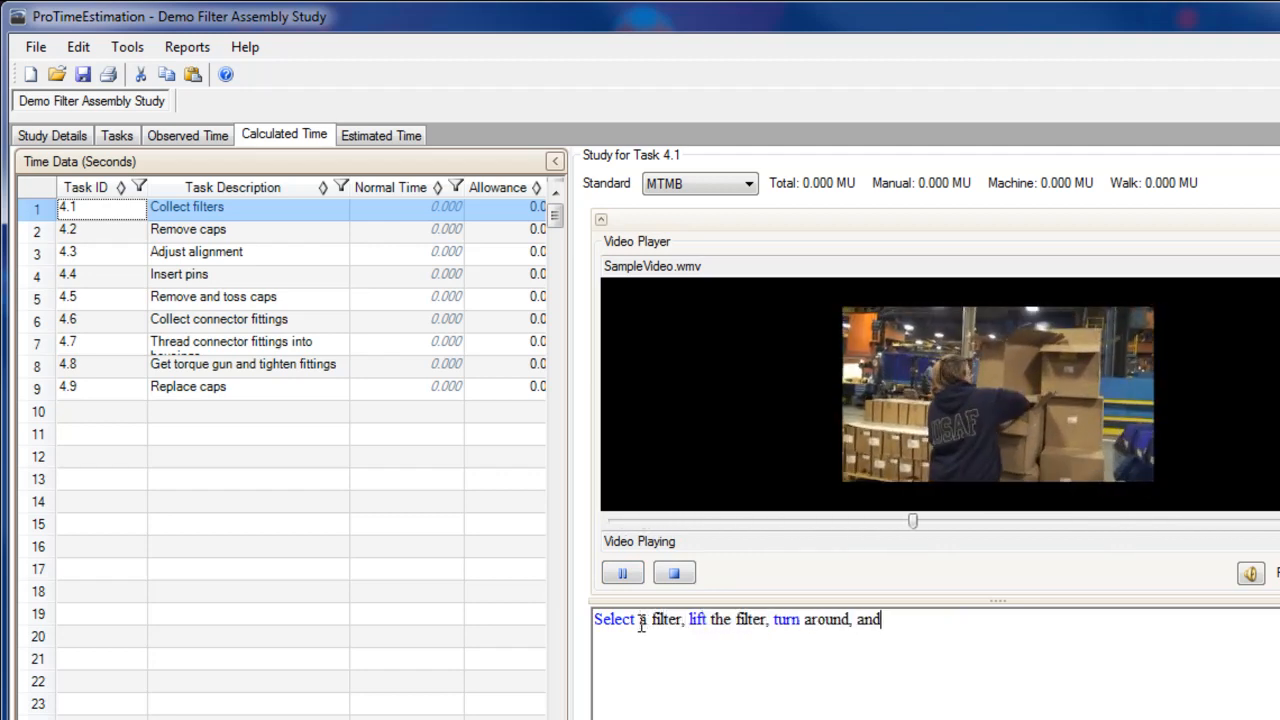
pyautogui.write('walk 5 steps.')
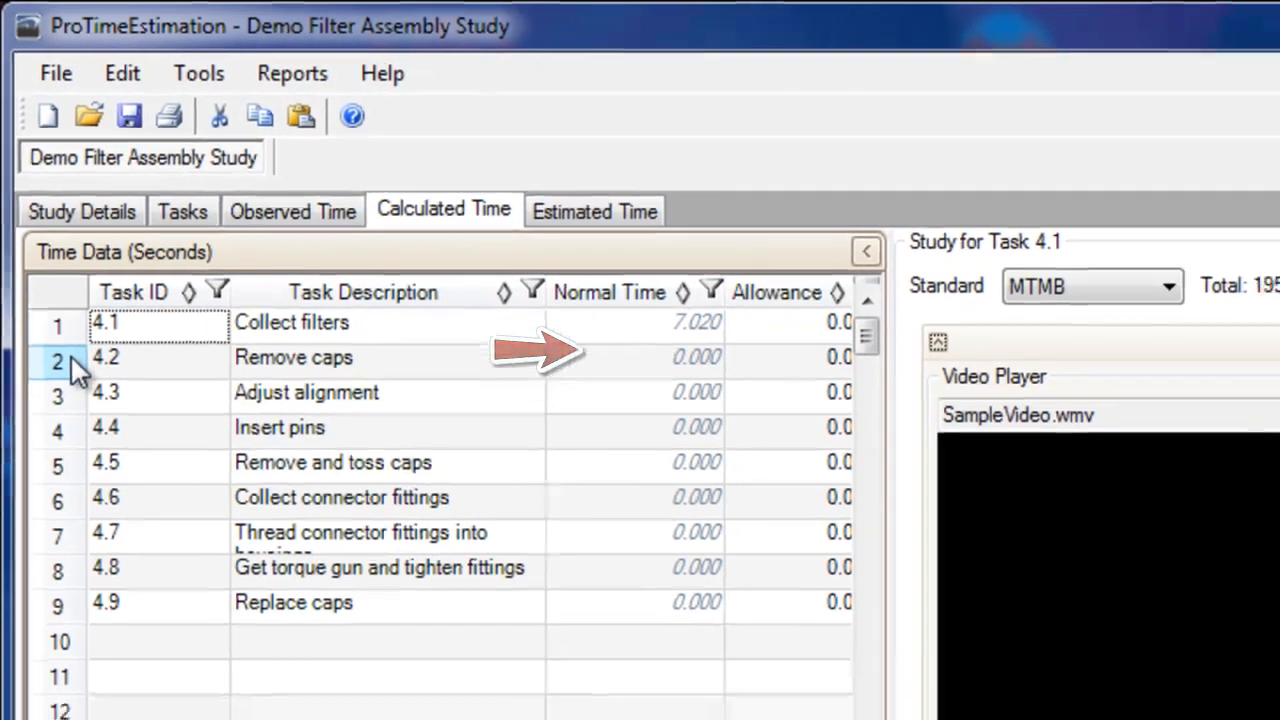
# - Open task 4.2 Remove caps' study, play its video, and add BMOST codes 739, 725, 918
pyautogui.rightClick(105, 357)
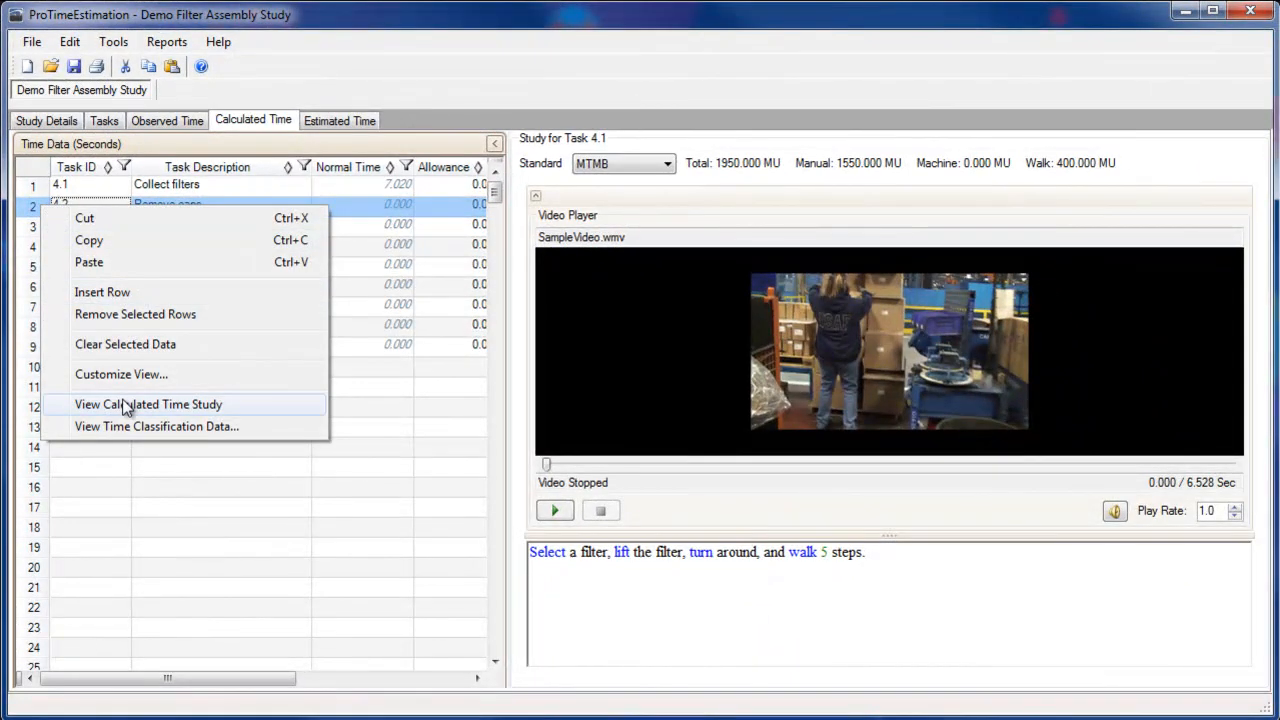
pyautogui.click(148, 404)
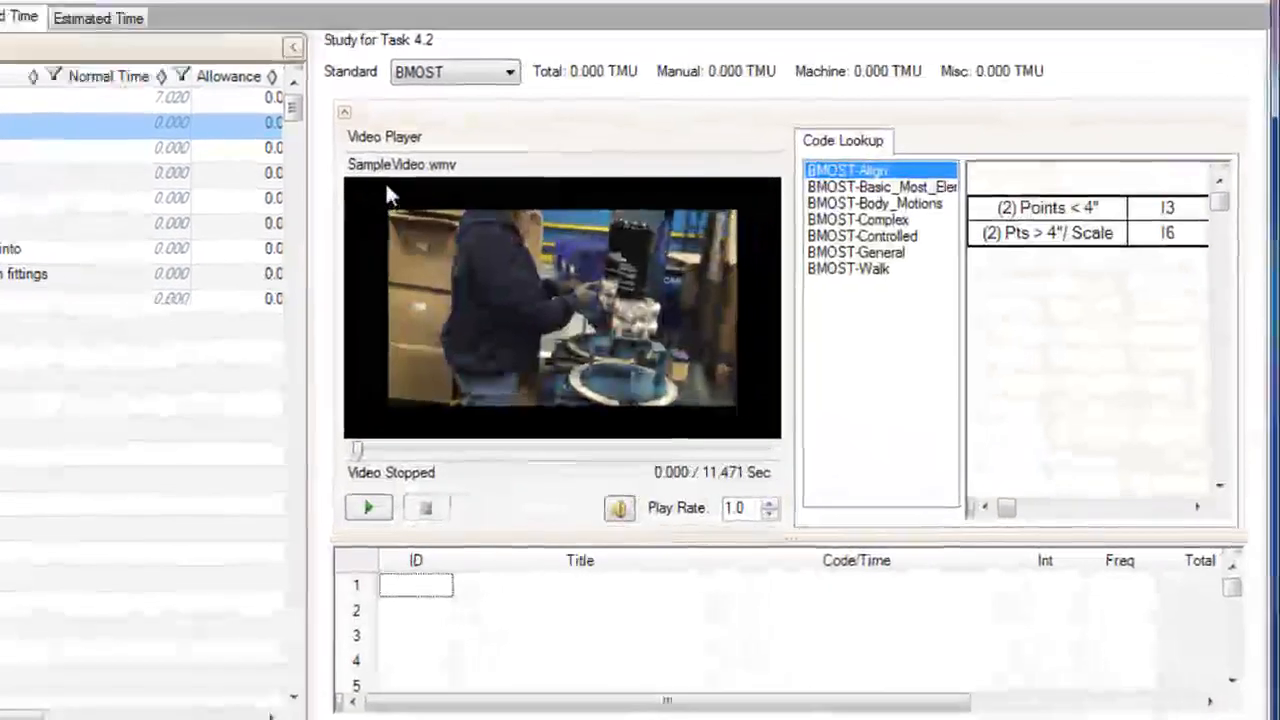
pyautogui.click(368, 507)
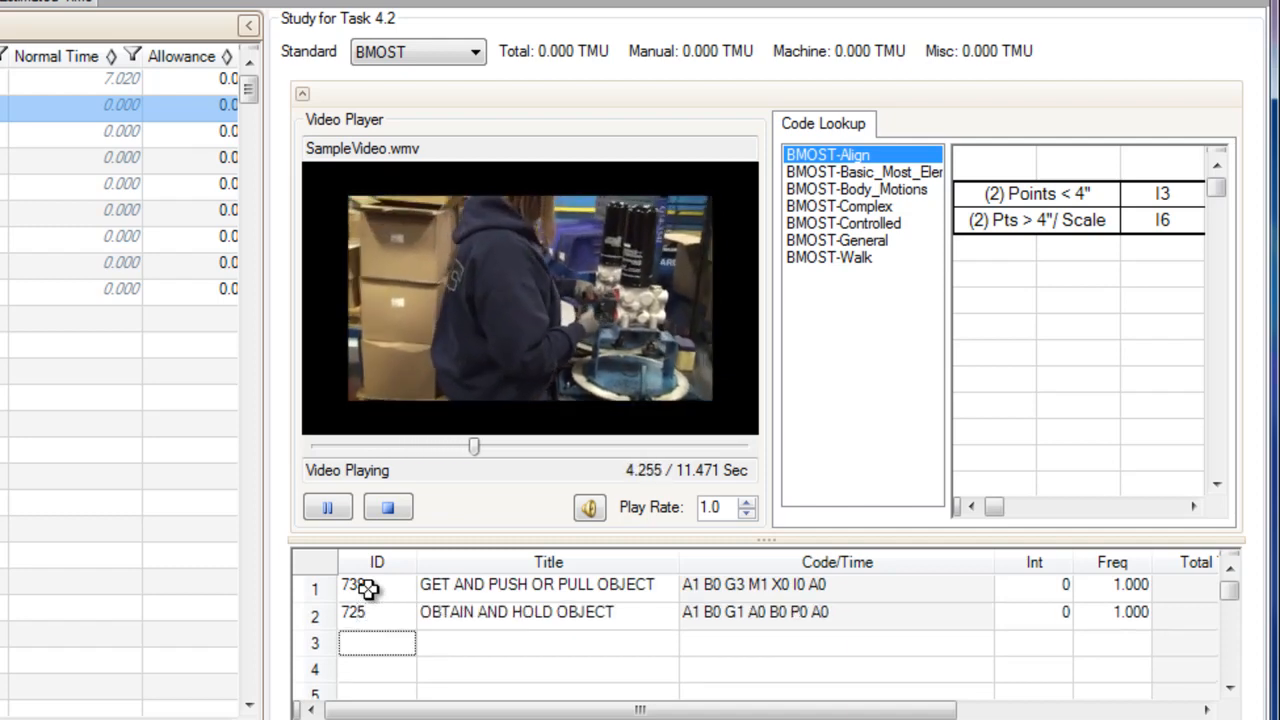
pyautogui.click(863, 171)
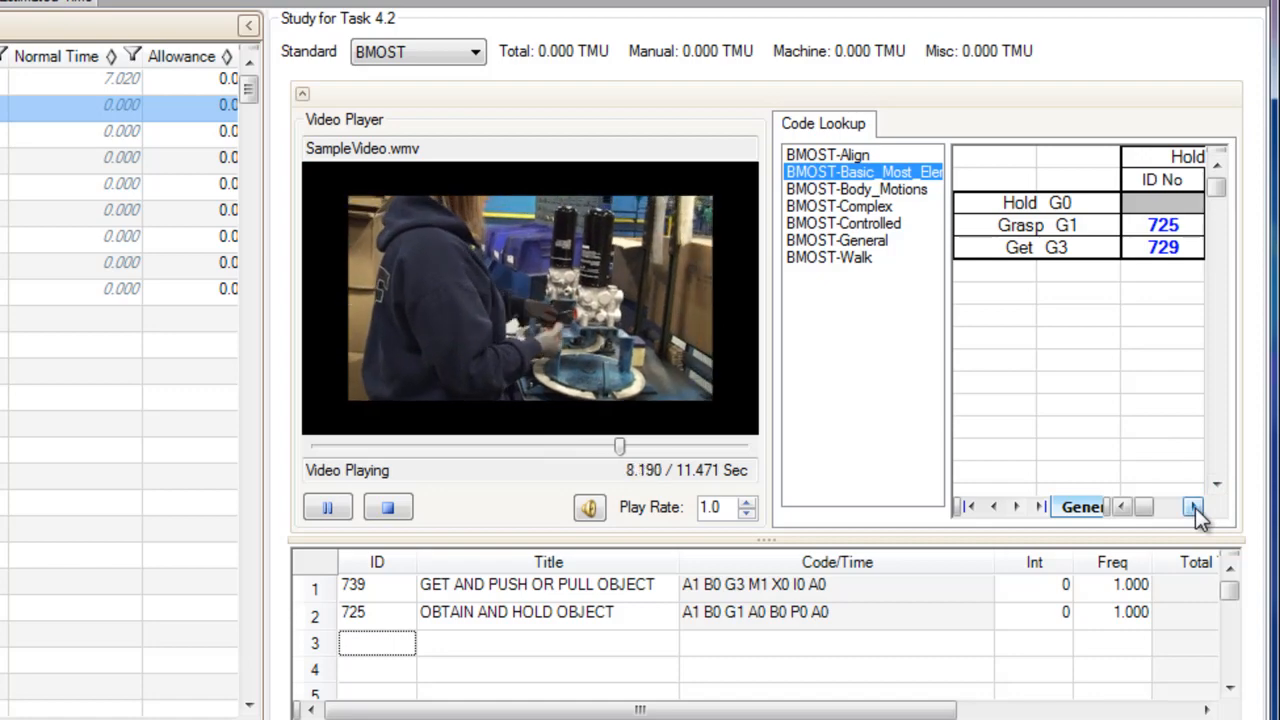
pyautogui.click(1192, 507)
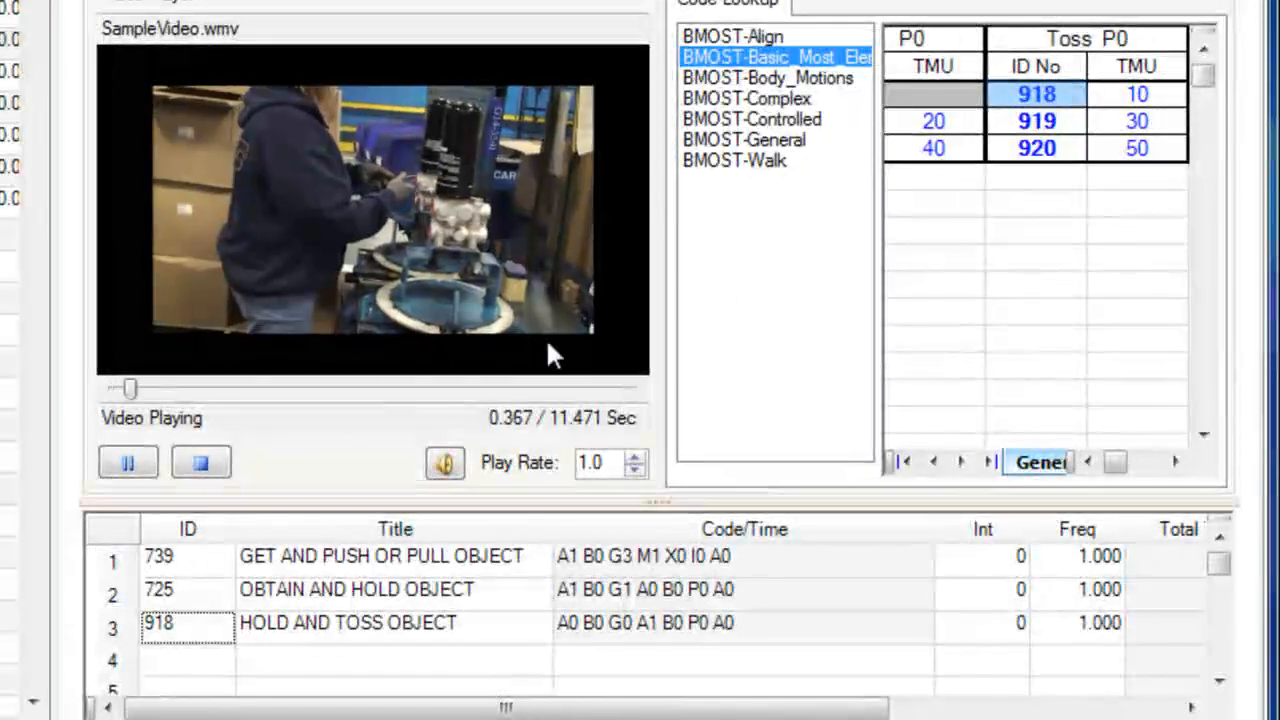
pyautogui.click(200, 462)
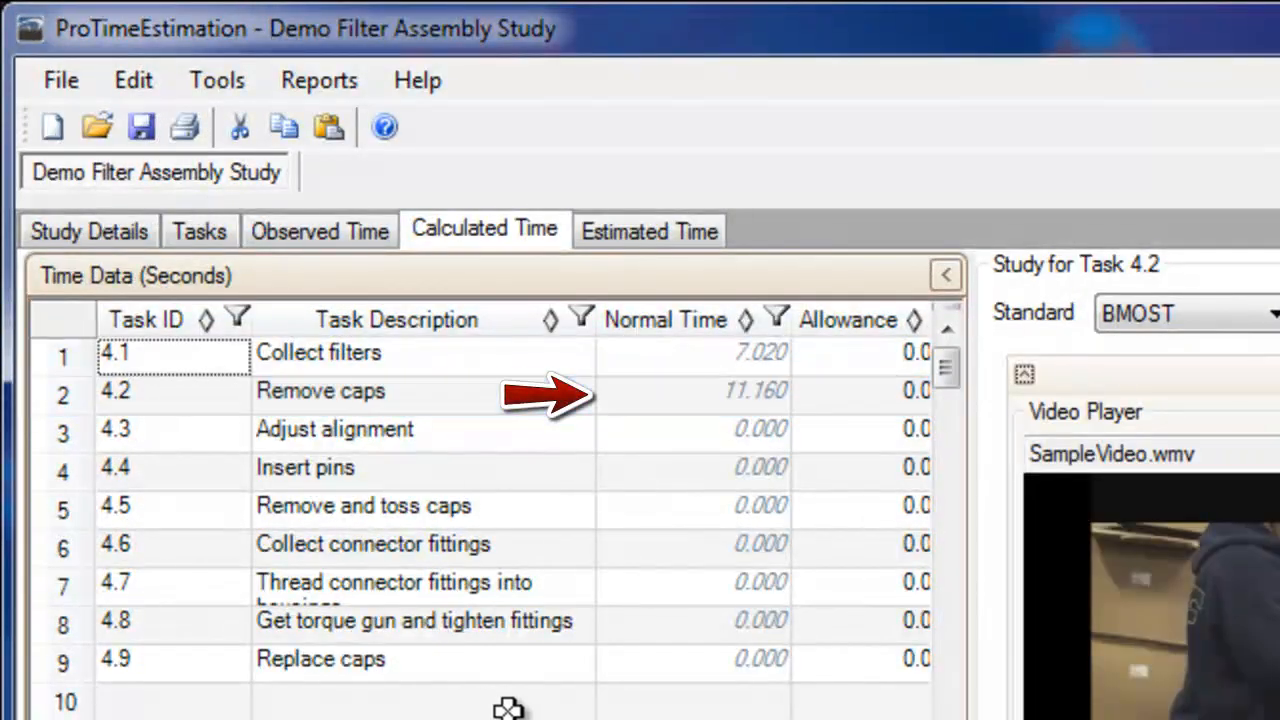
# - Select task 4.6 Collect connector fittings and list its available Standard options
pyautogui.click(320, 391)
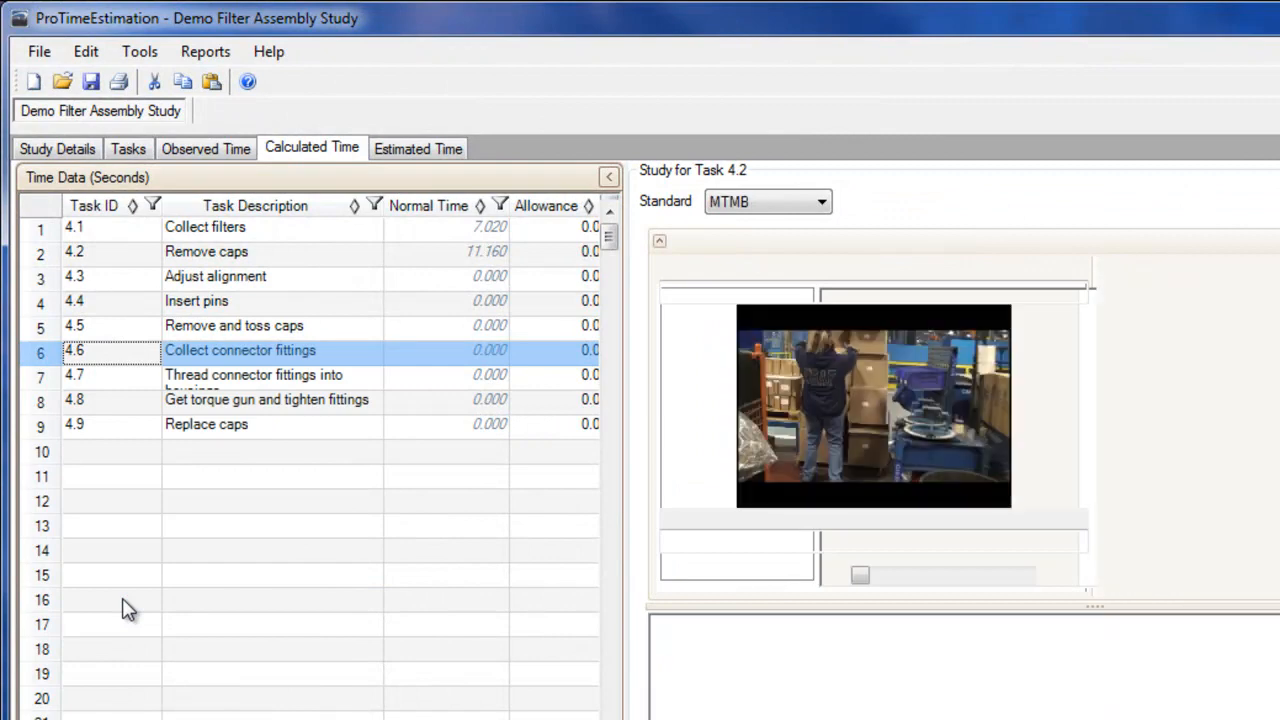
pyautogui.click(822, 201)
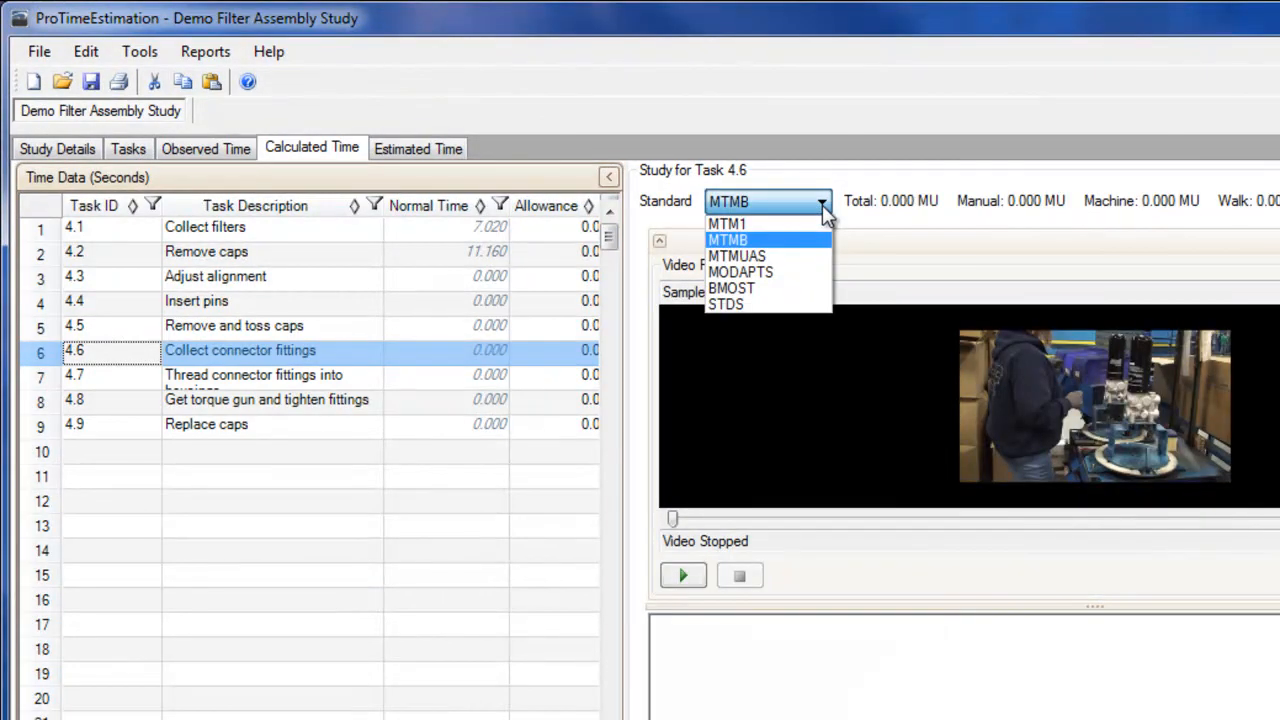
# - Change task 4.6 to MODAPTS, confirm discarding old element data, and browse the codes
pyautogui.click(740, 272)
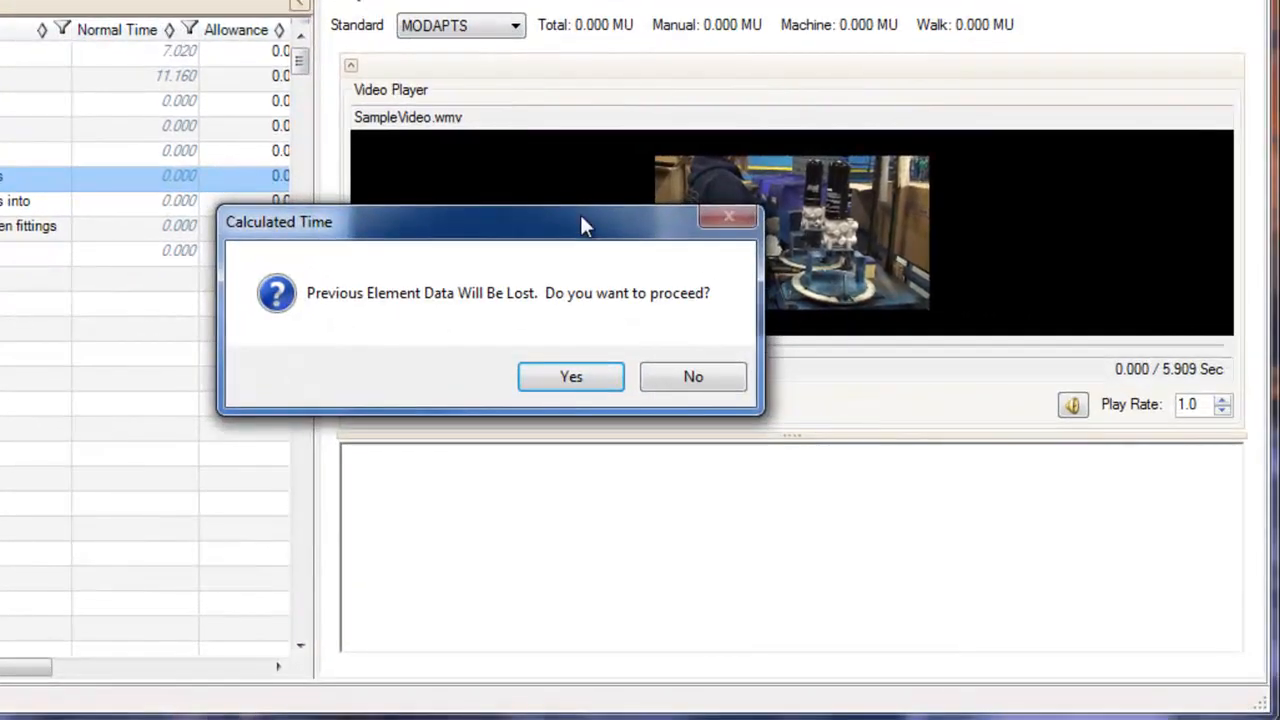
pyautogui.click(571, 376)
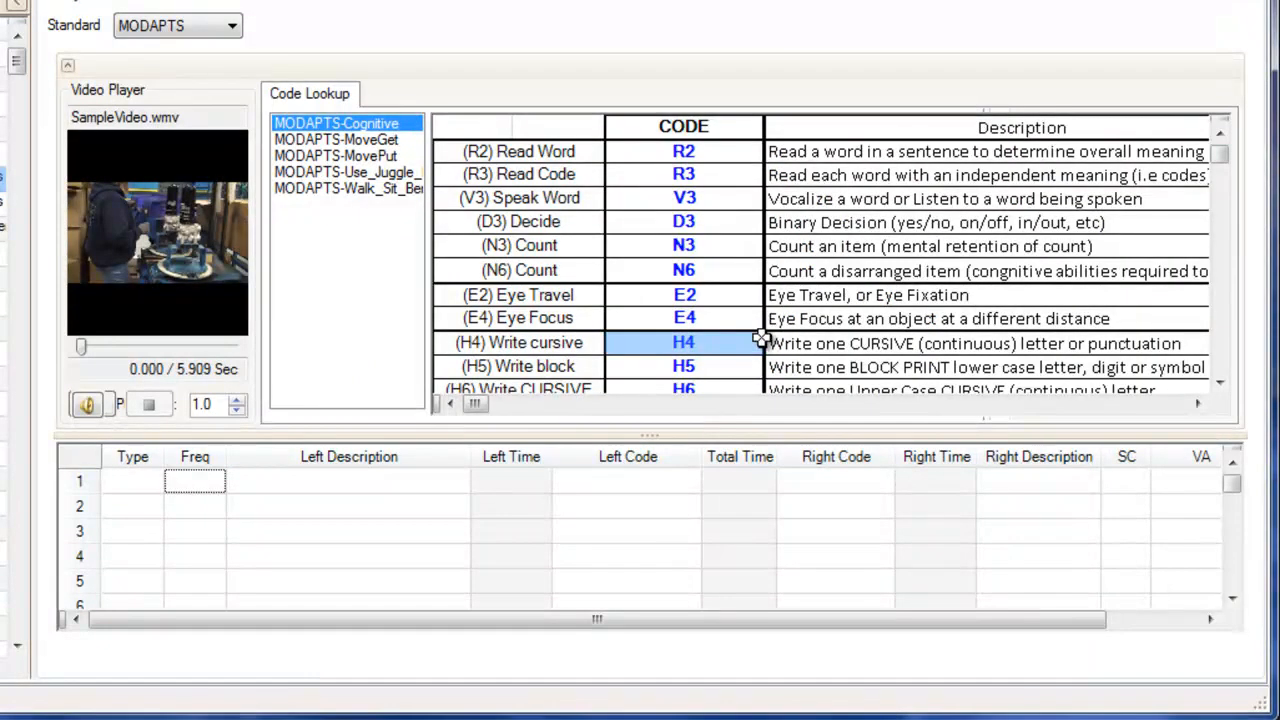
pyautogui.scroll(-3)
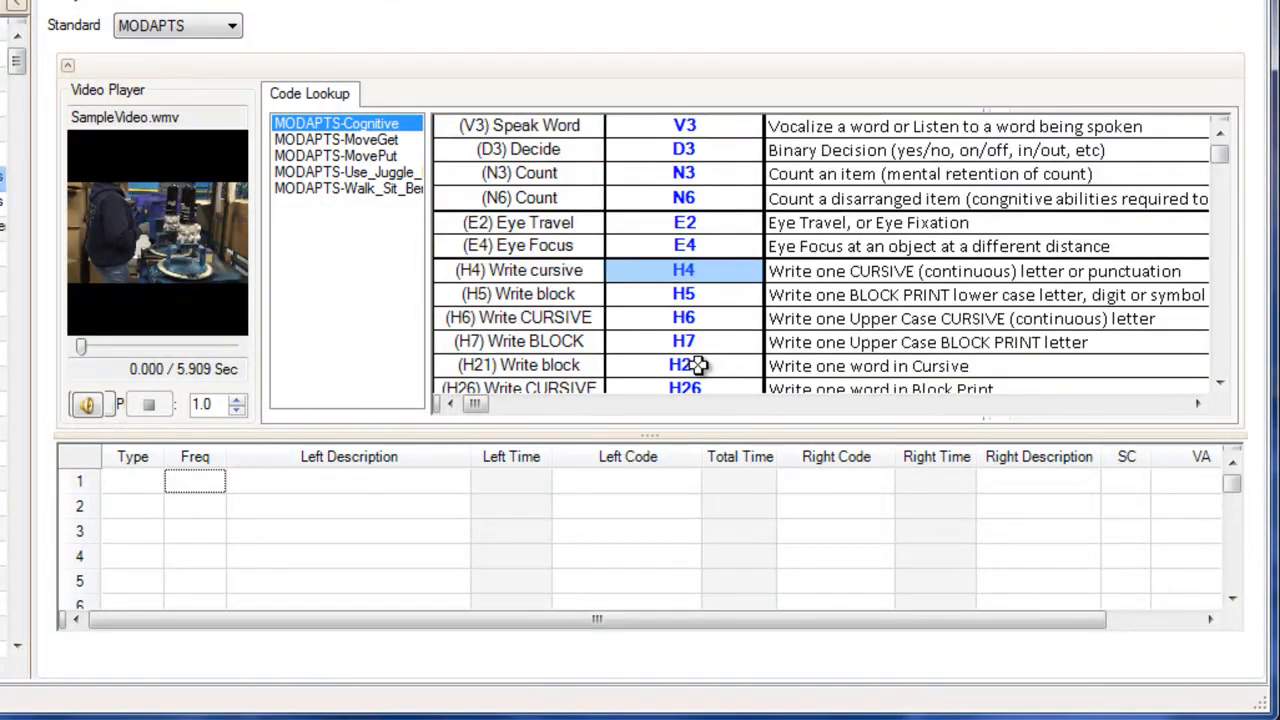
# - Add MODAPTS elements H21, M3P5, 20-SEC and W5 to task 4.6's element table
pyautogui.click(683, 365)
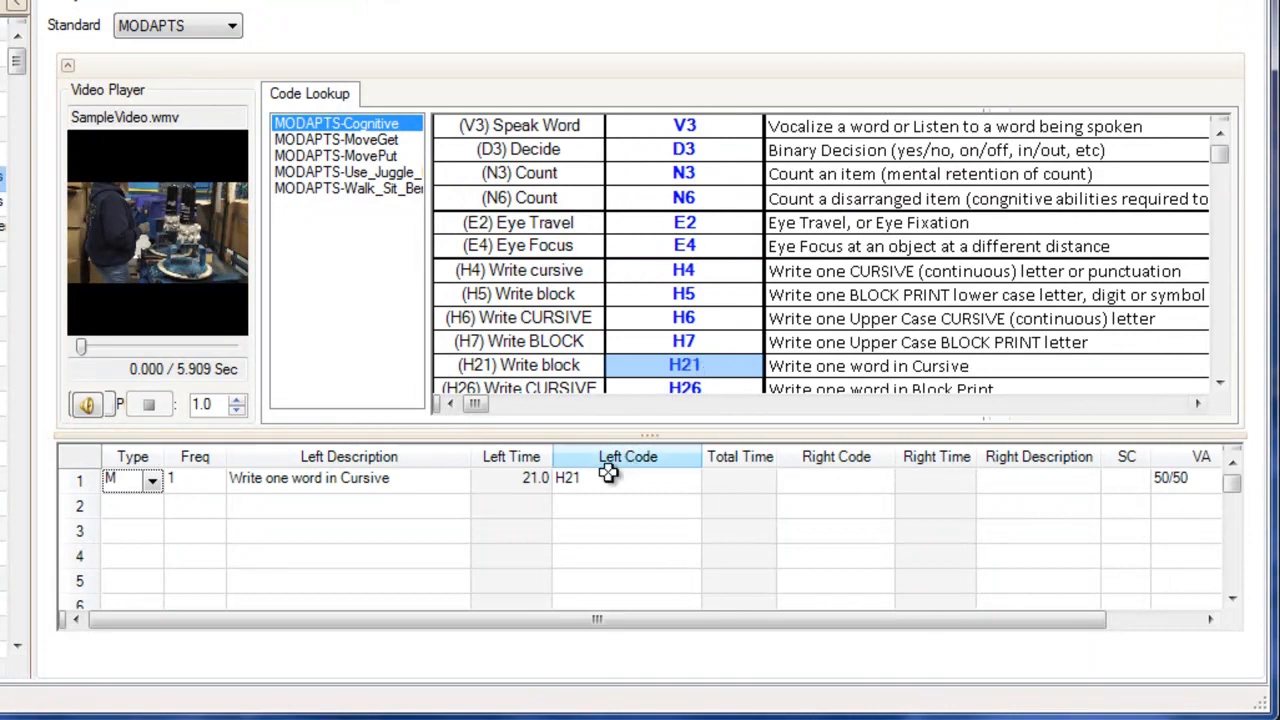
pyautogui.write('M3P')
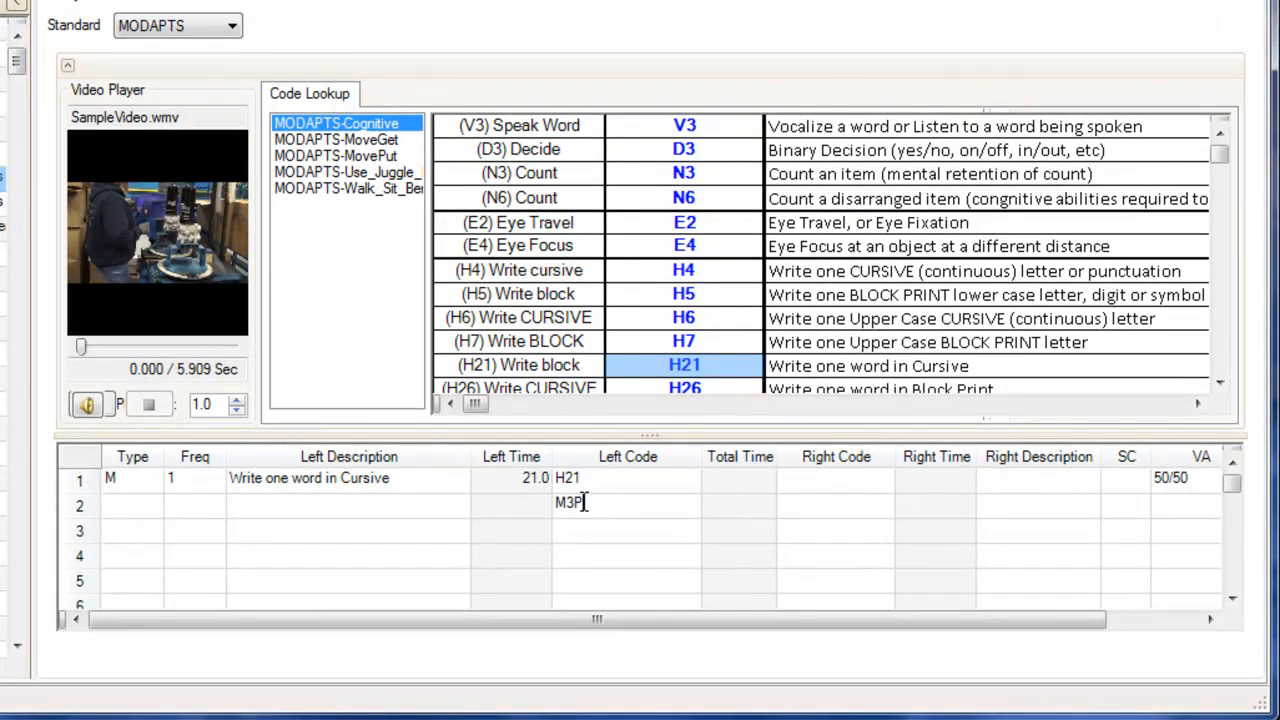
pyautogui.write('5')
pyautogui.click(626, 528)
pyautogui.write('20-SEC')
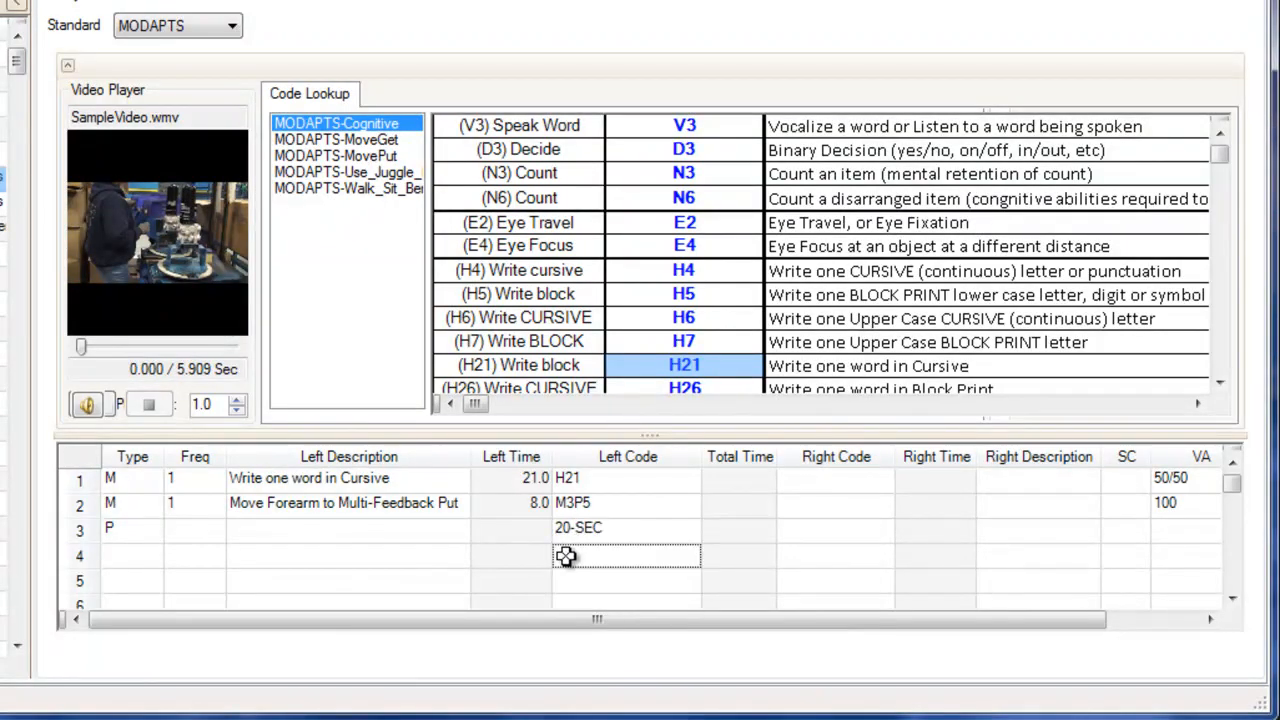
pyautogui.write('W5')
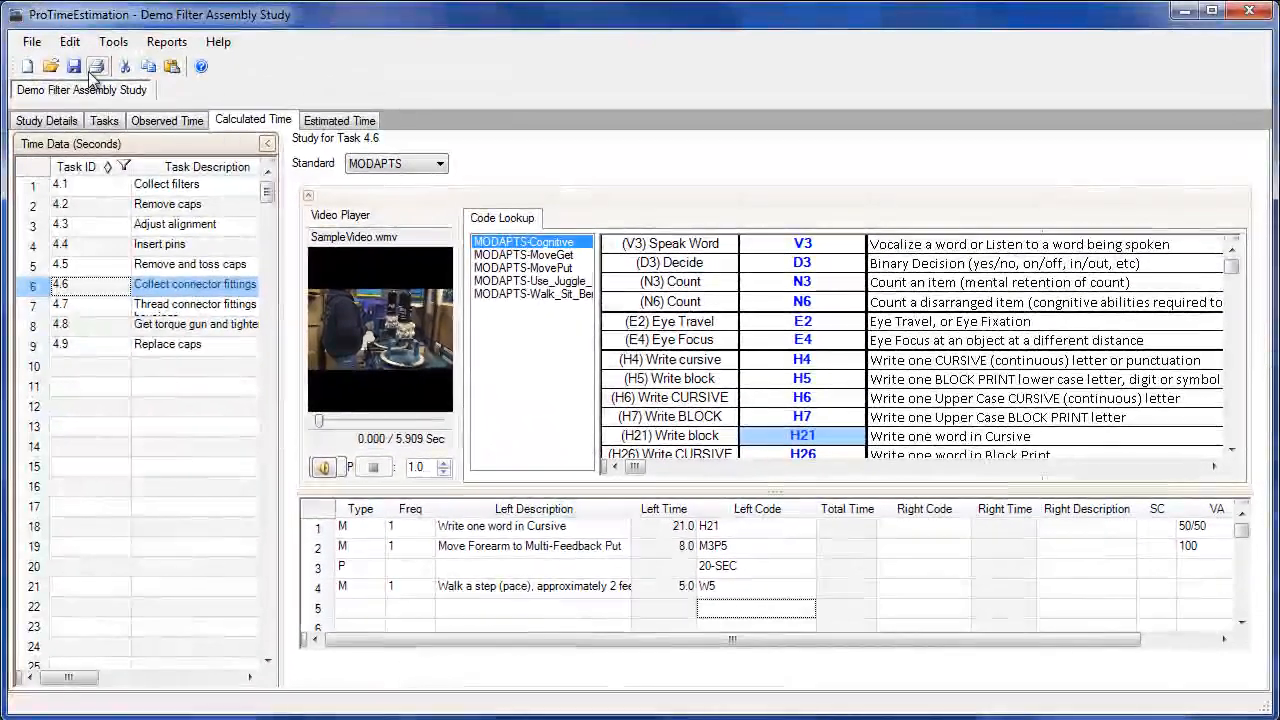
# - Set right code M1G1 E4, SC to H, and left codes 3(M3P5) and <W5>, totaling 200 MOD
pyautogui.click(97, 66)
pyautogui.write('M1')
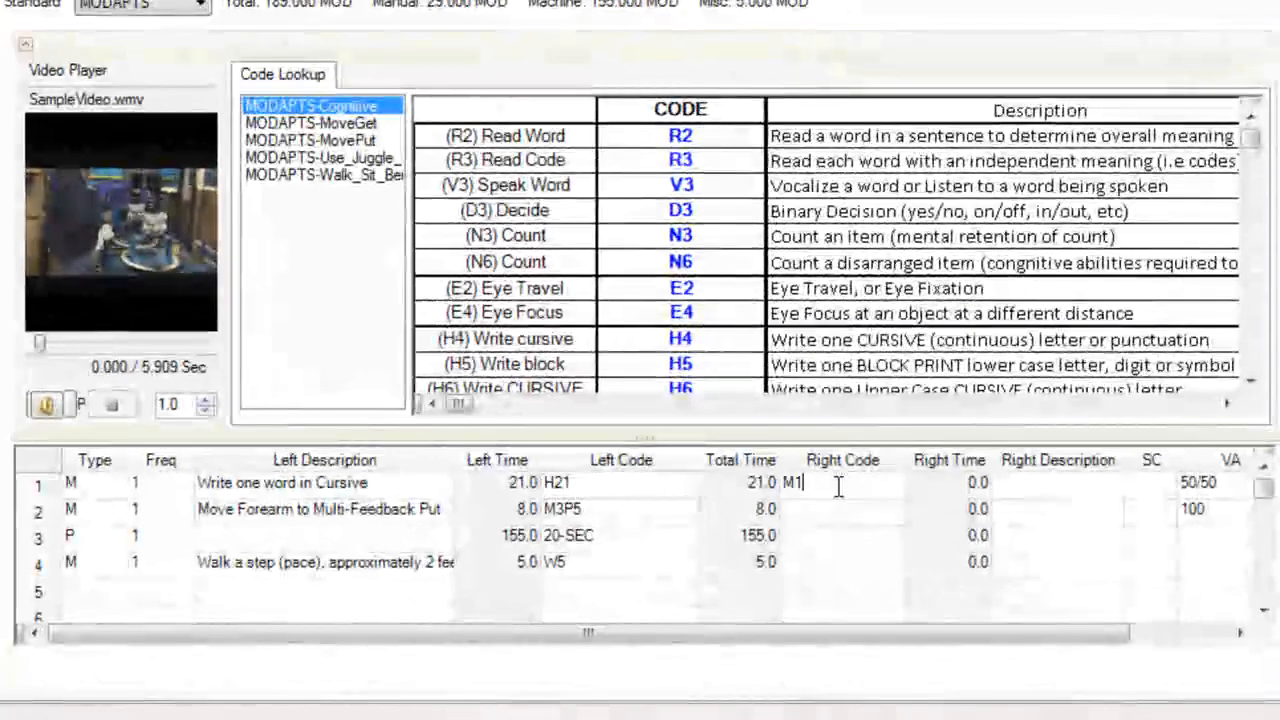
pyautogui.write('G1 E4')
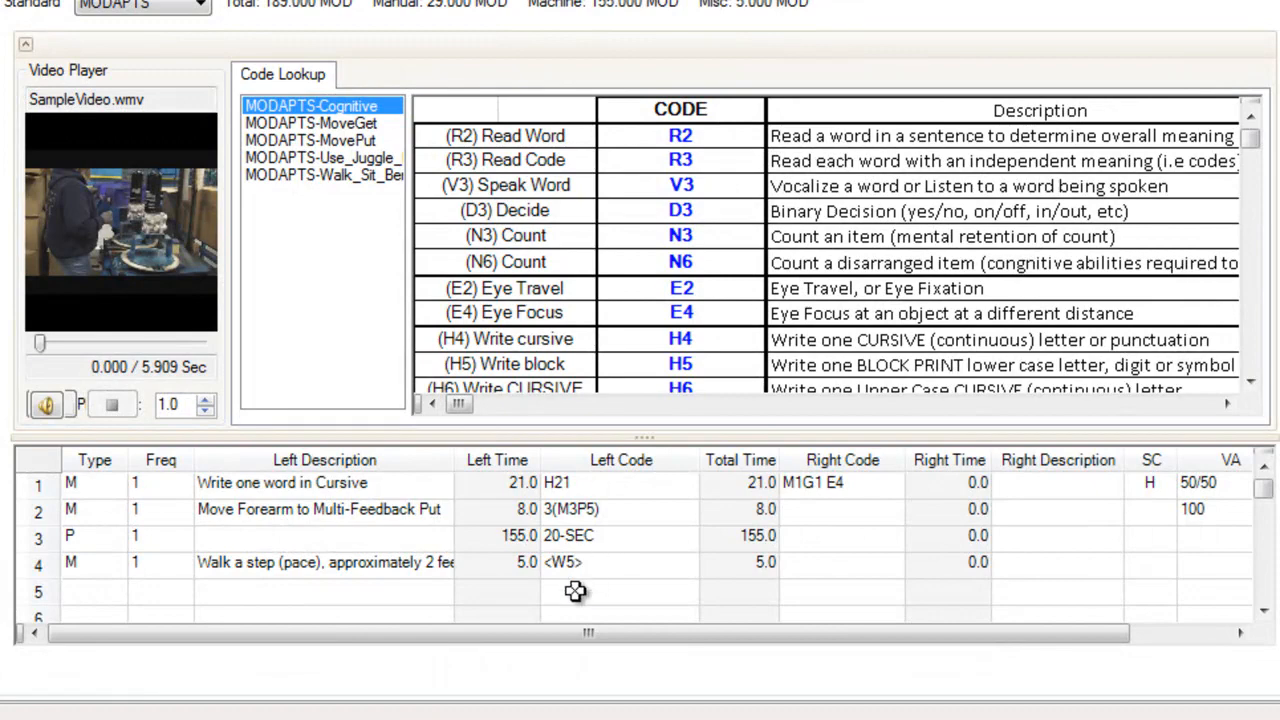
pyautogui.click(619, 591)
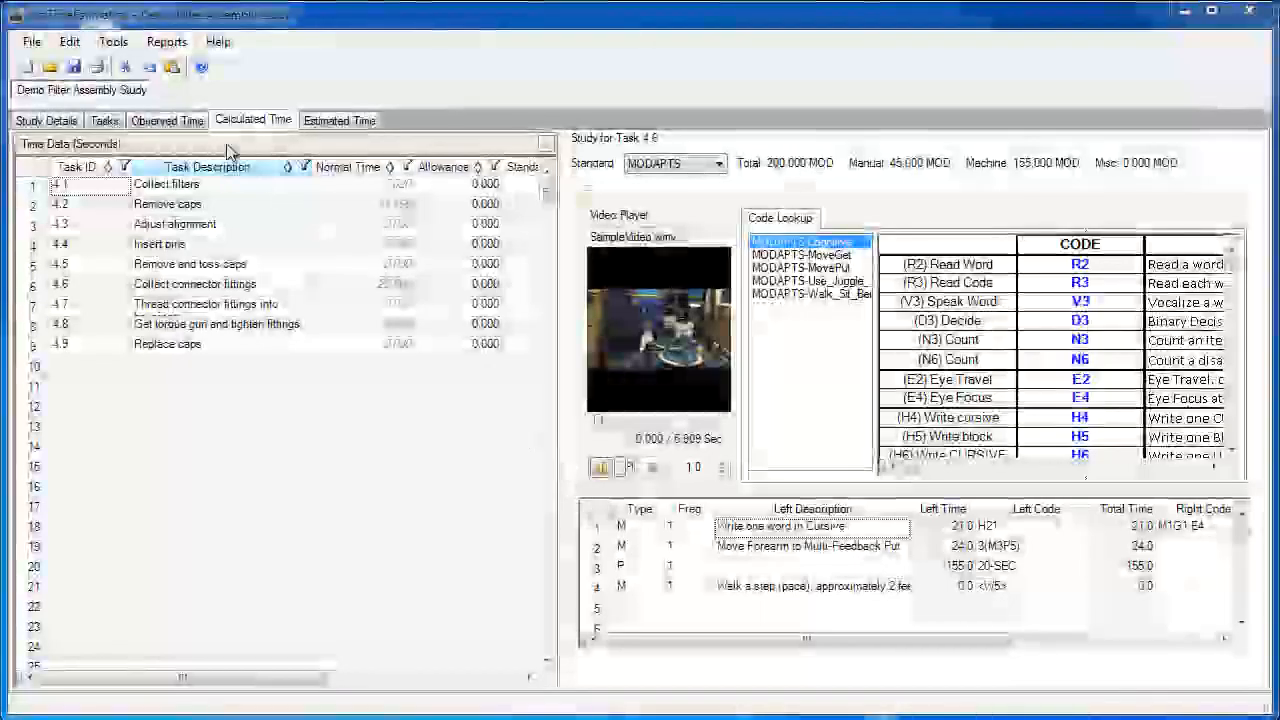
# - Refresh all standards templates via Tools > Template Manager and acknowledge the confirmation
pyautogui.click(112, 41)
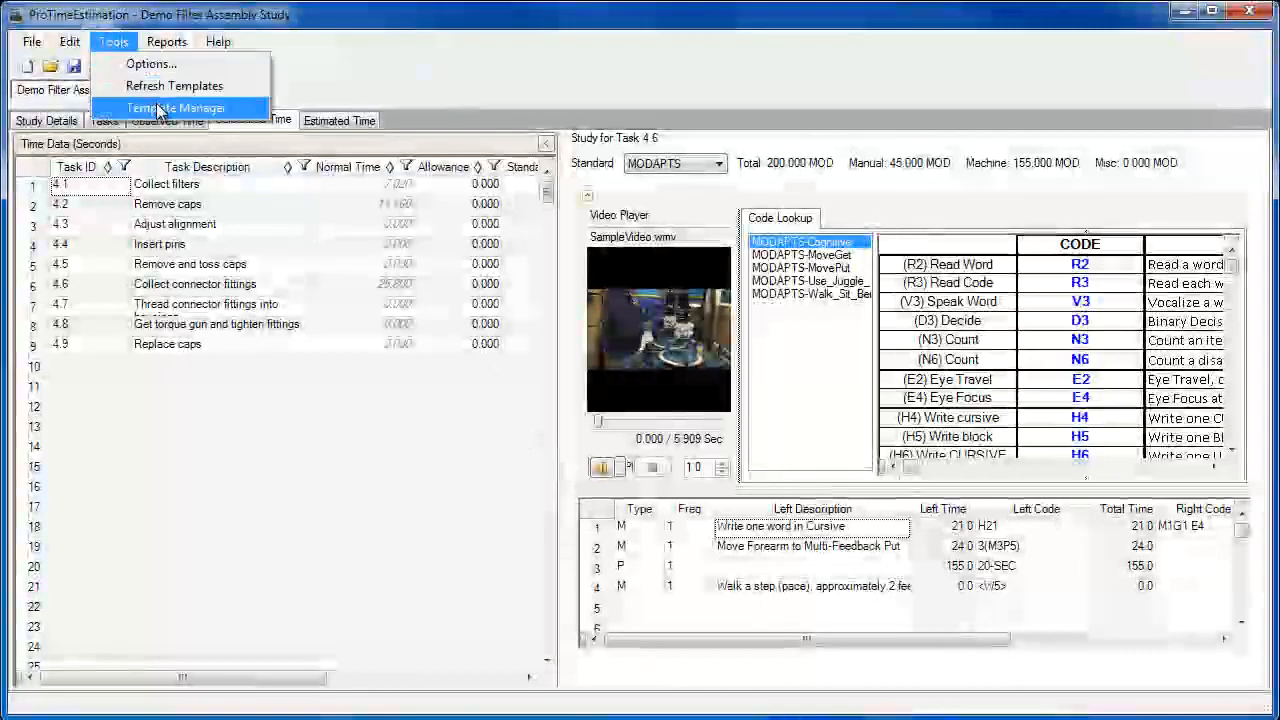
pyautogui.click(172, 107)
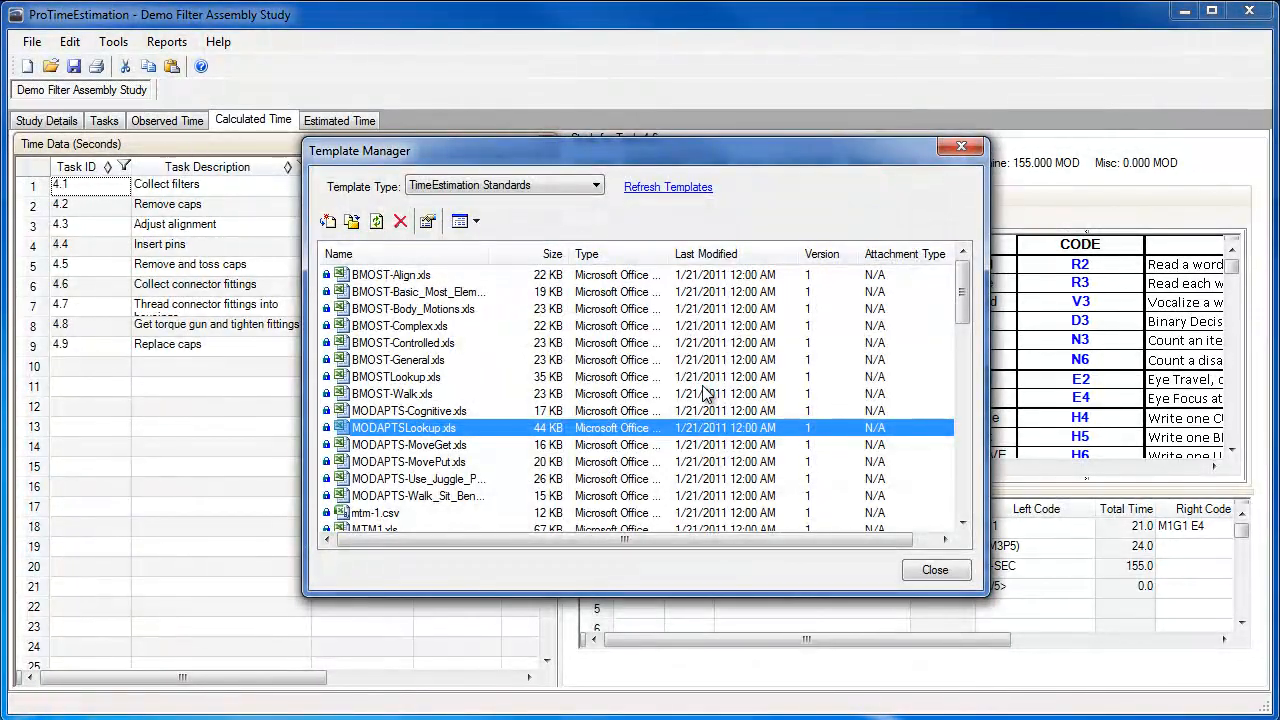
pyautogui.click(667, 187)
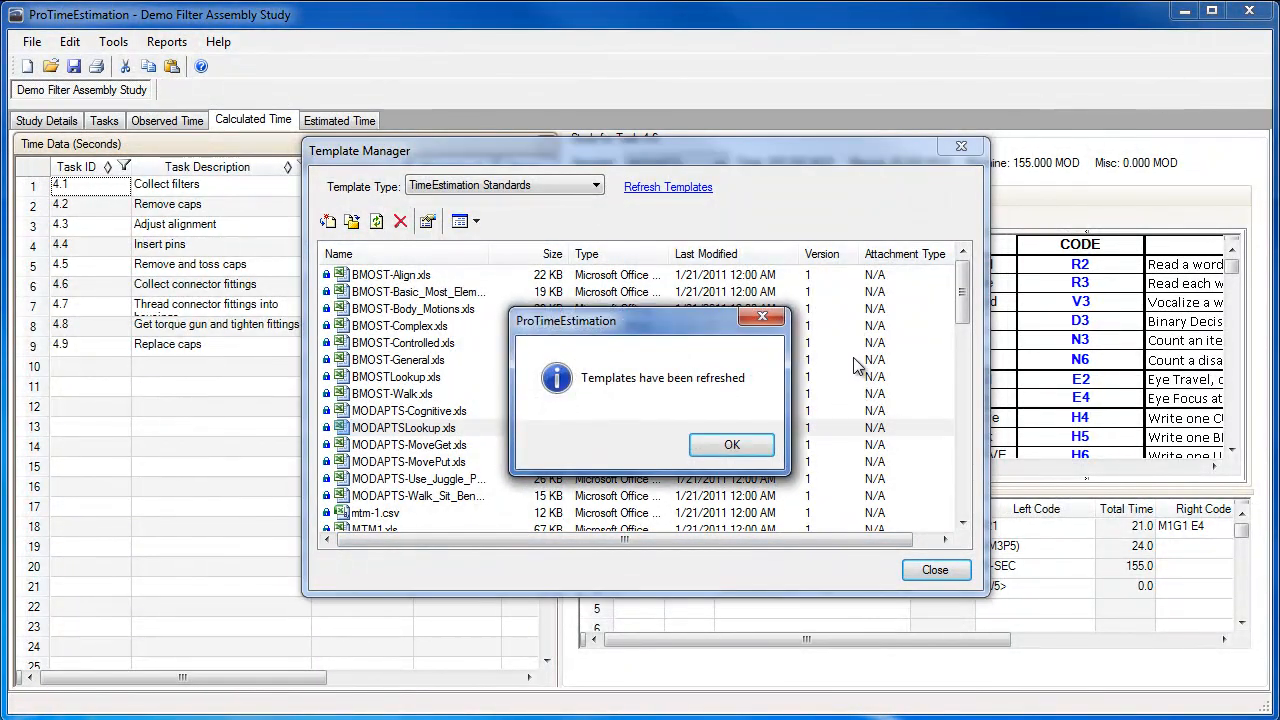
pyautogui.click(731, 444)
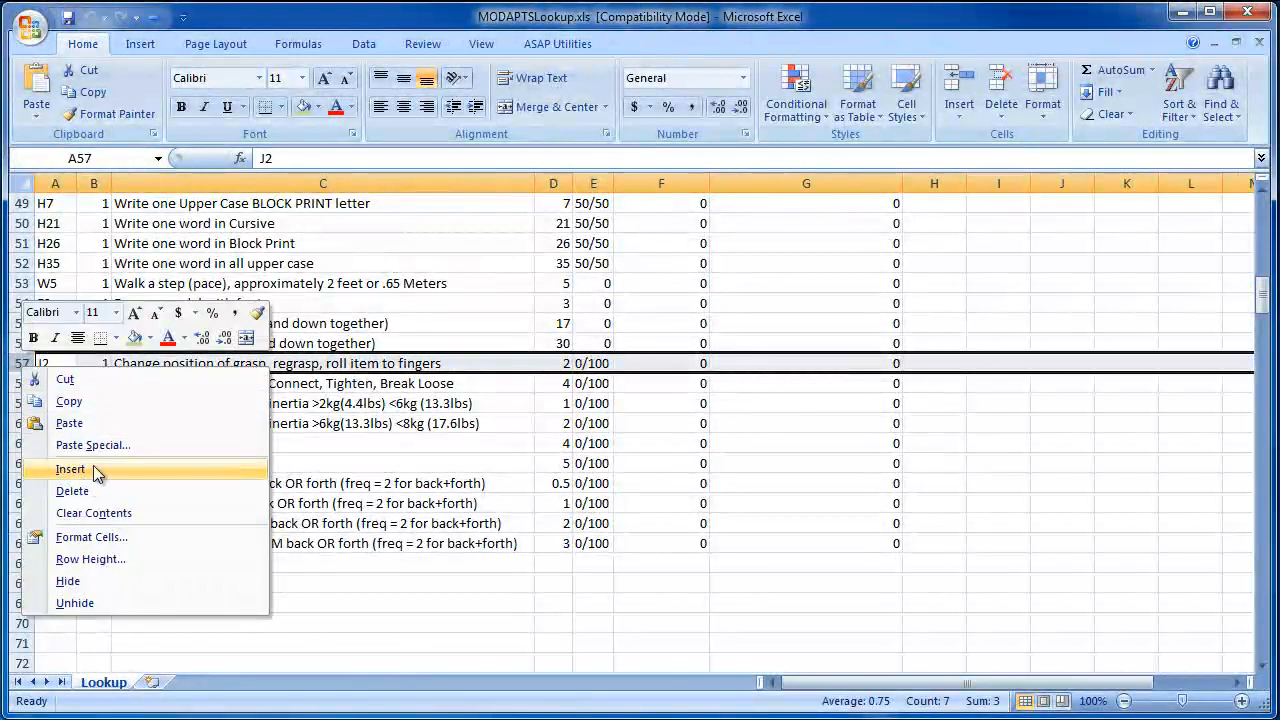
# - Insert a C30 row 'Climb or descend 3-5 step ladder' worth 30 above J2, then close Excel
pyautogui.click(70, 469)
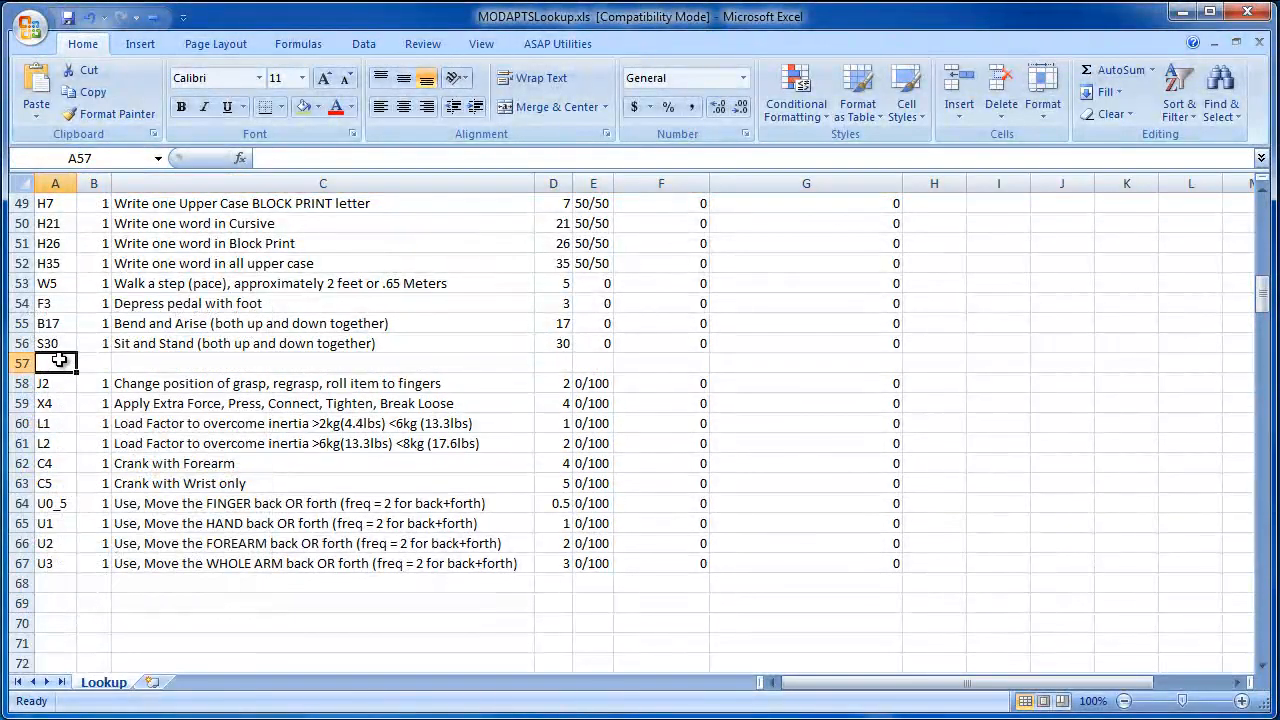
pyautogui.click(94, 362)
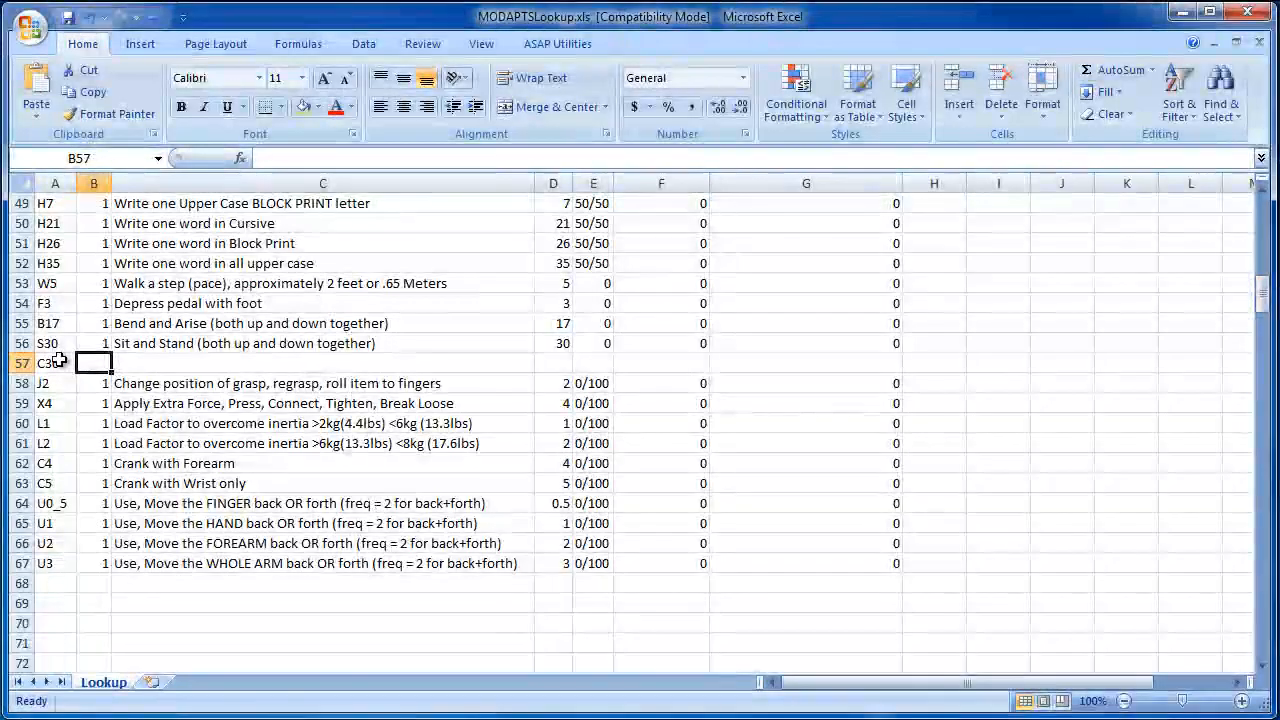
pyautogui.write('Climb or descend')
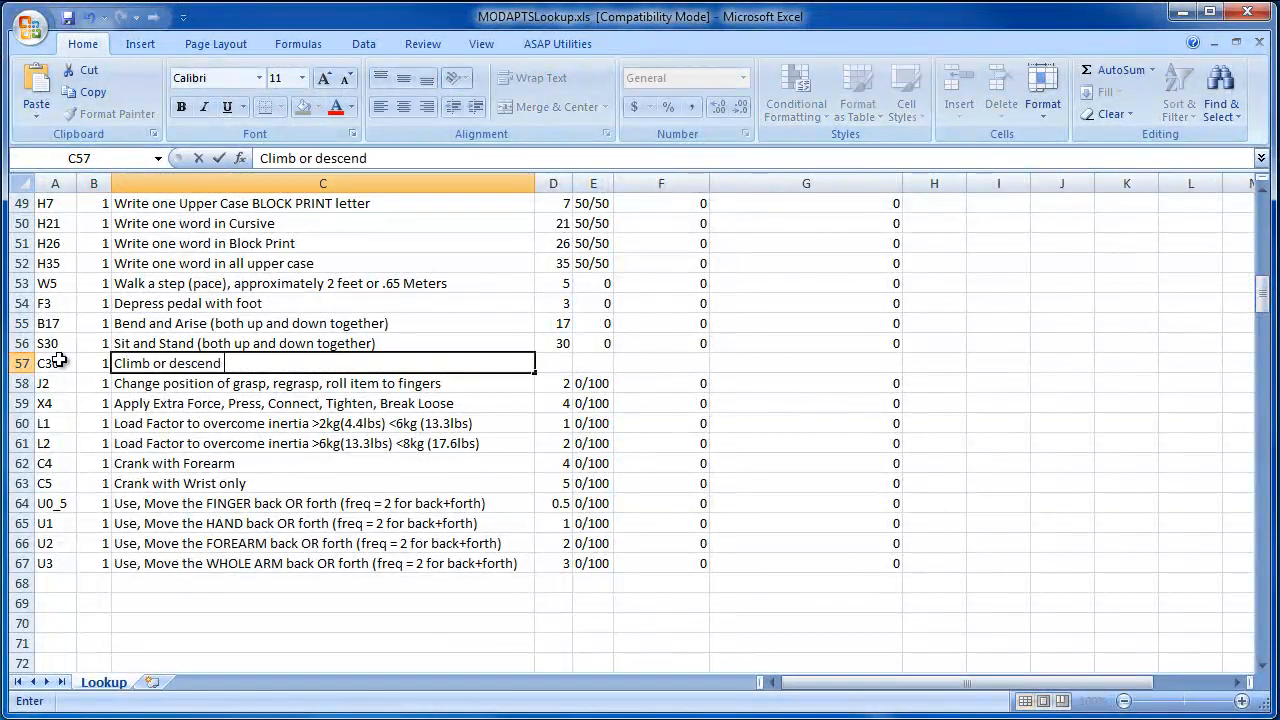
pyautogui.write('3-5 step ladder')
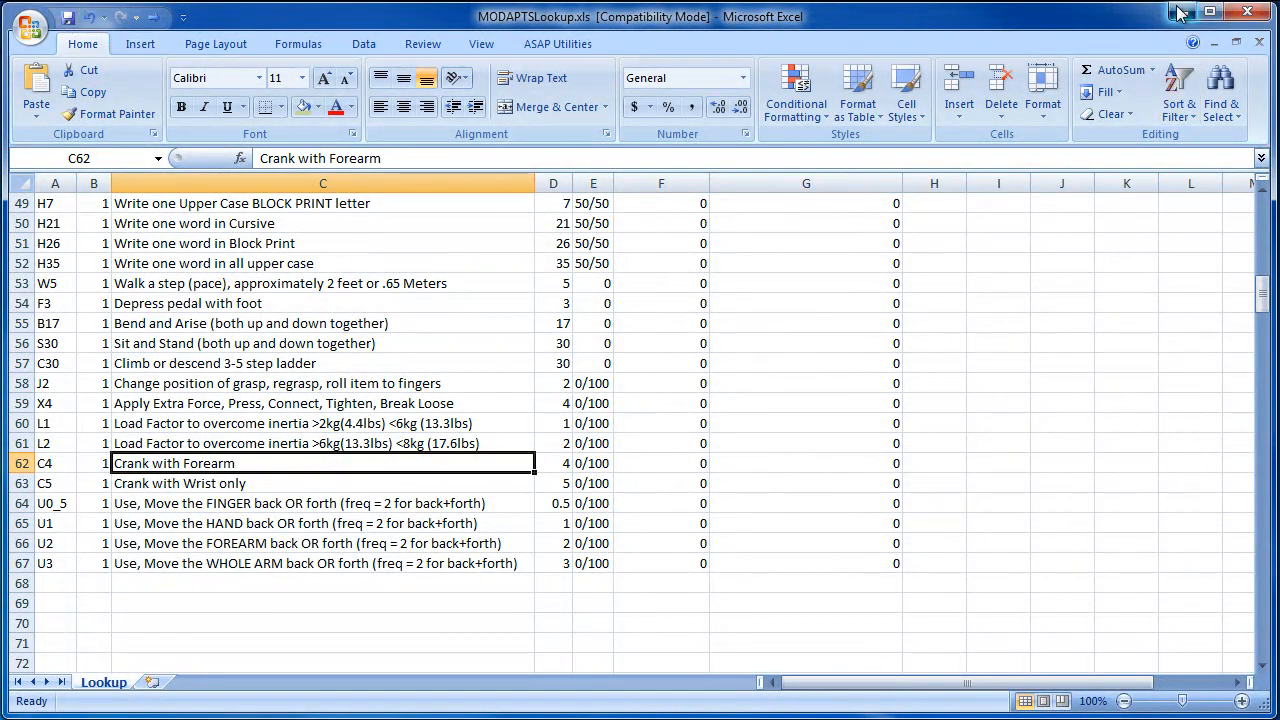
pyautogui.click(1211, 11)
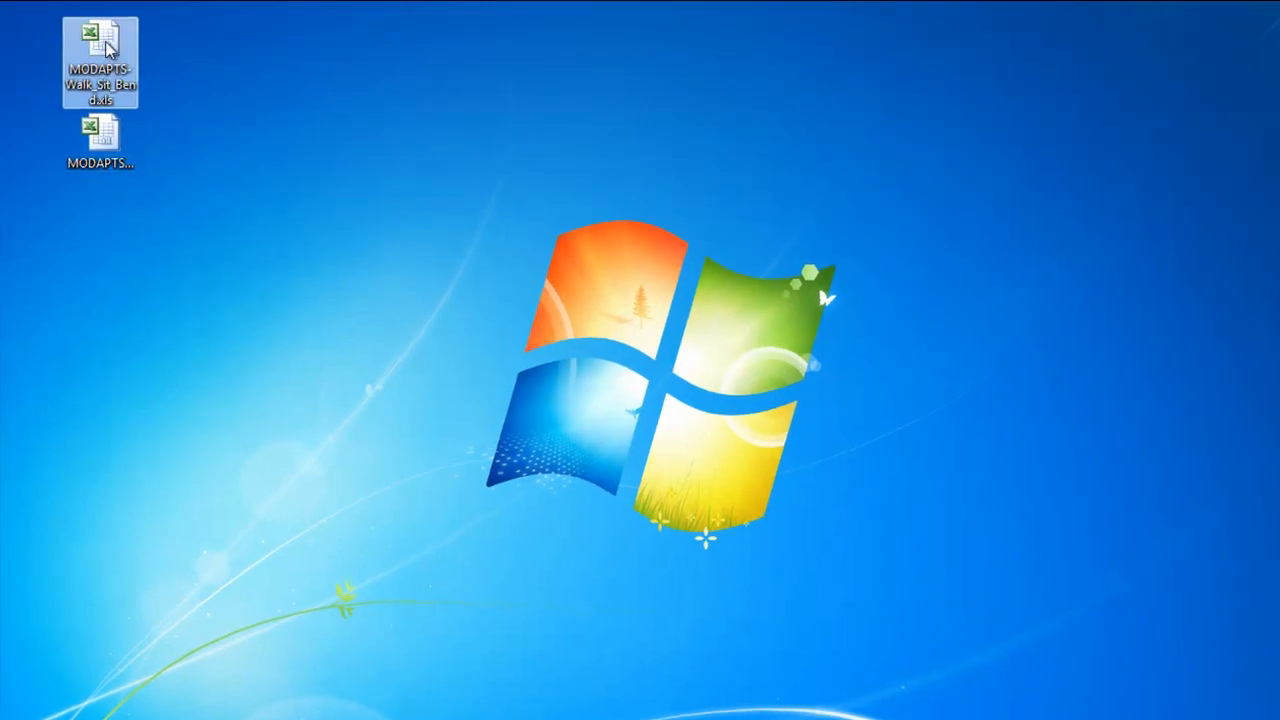
# - In MODAPTS-Walk_Sit_Bend.xls, duplicate the S30 row as a C30 climb-or-descend 3-5 steps element
pyautogui.doubleClick(99, 62)
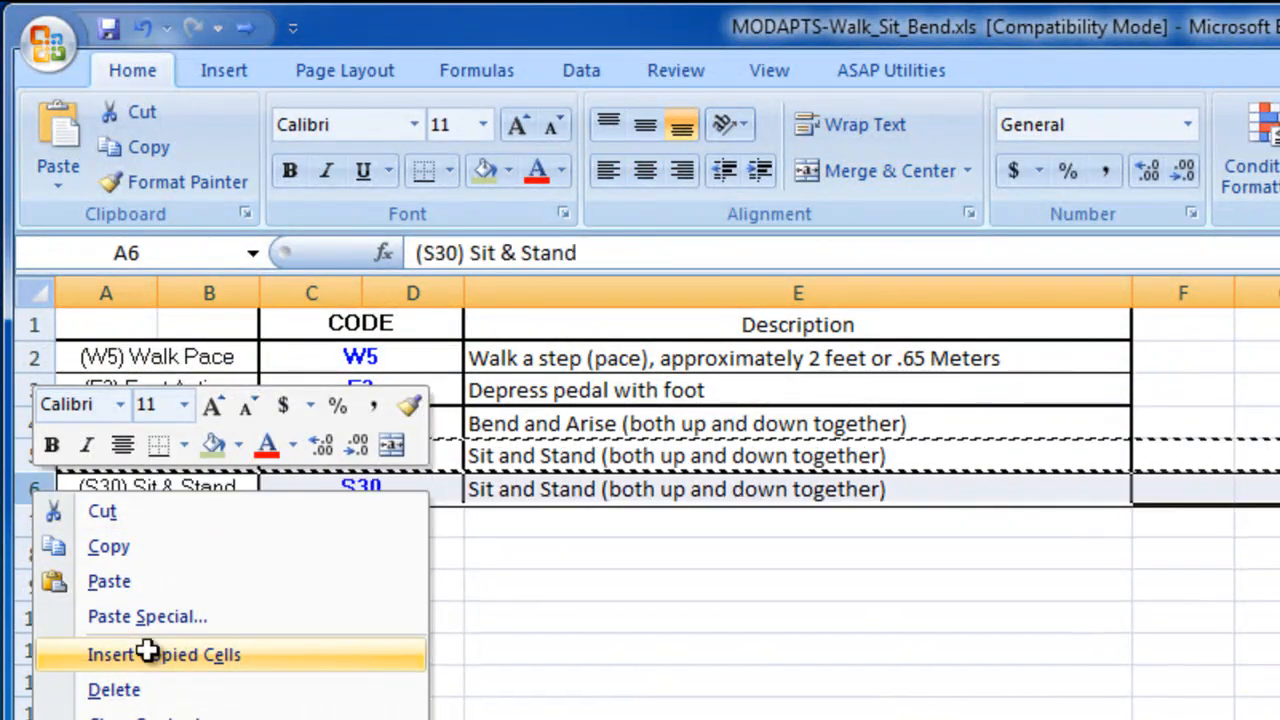
pyautogui.click(163, 654)
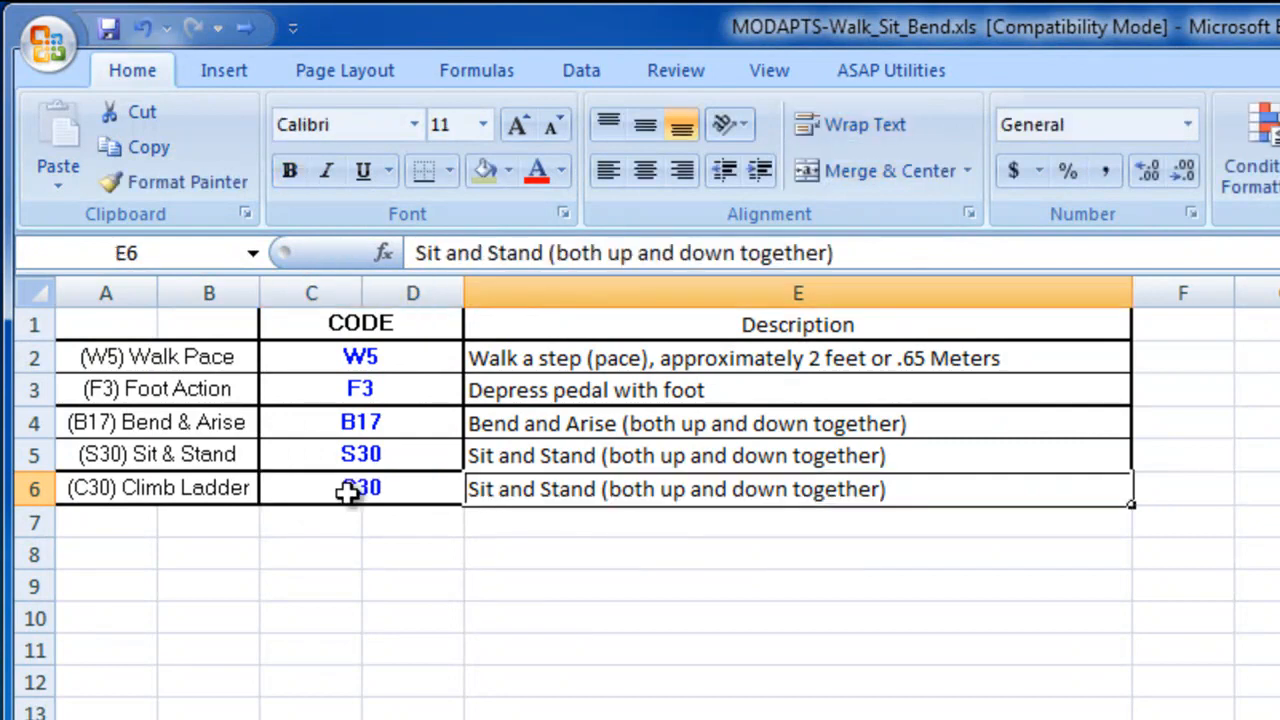
pyautogui.write('Climb or de')
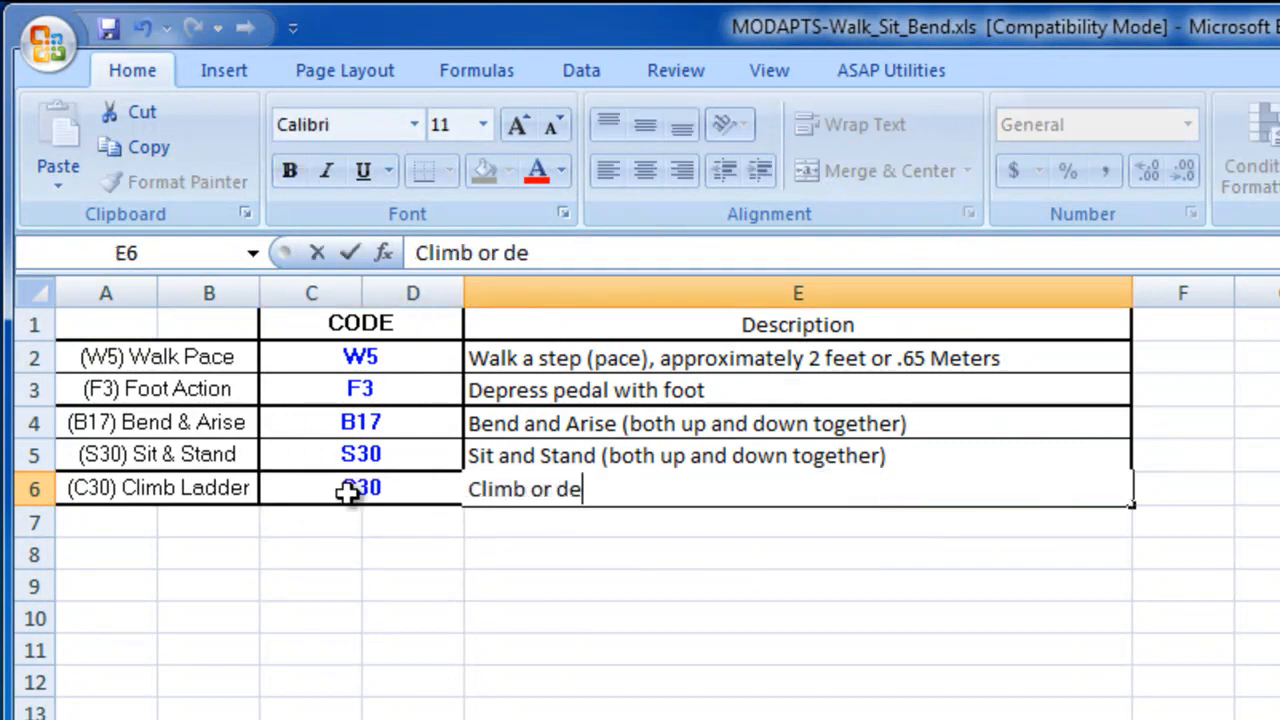
pyautogui.write('scend 3-5 ste')
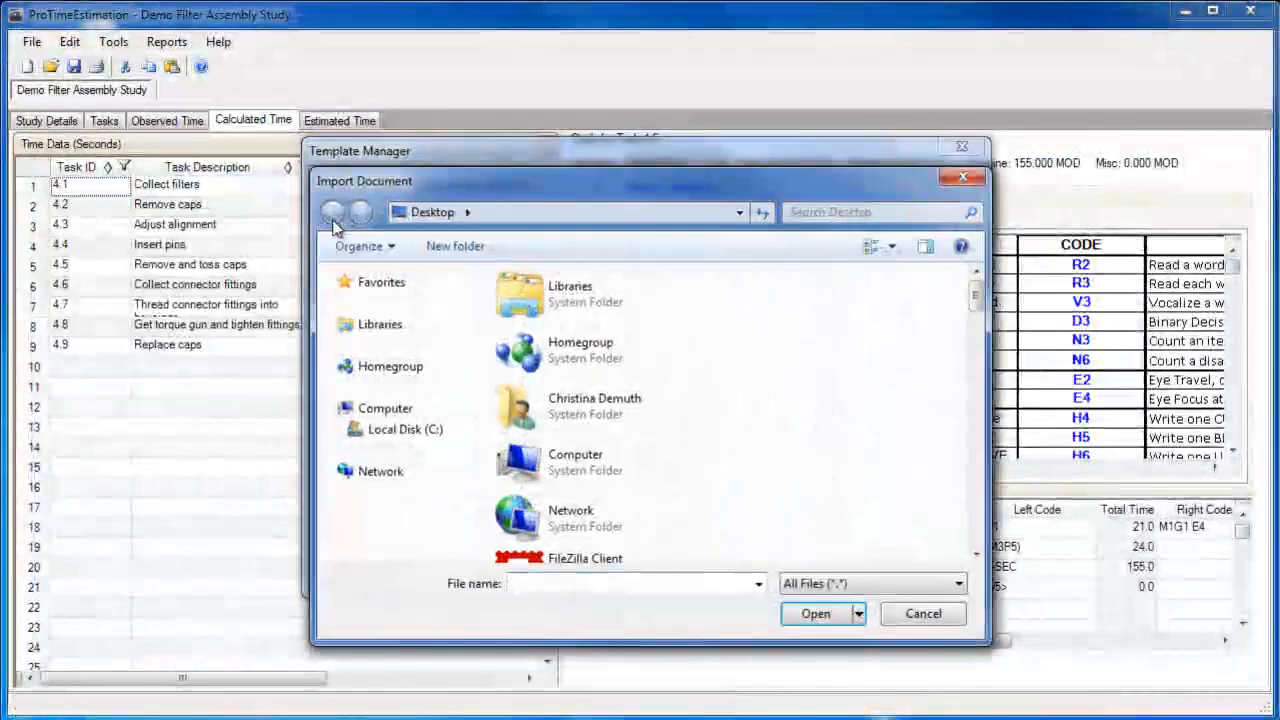
# - Close the Template Manager and display task 4.6's MODAPTS-Walk_Sit_Bend table with (C30) Climb Ladder
pyautogui.click(814, 613)
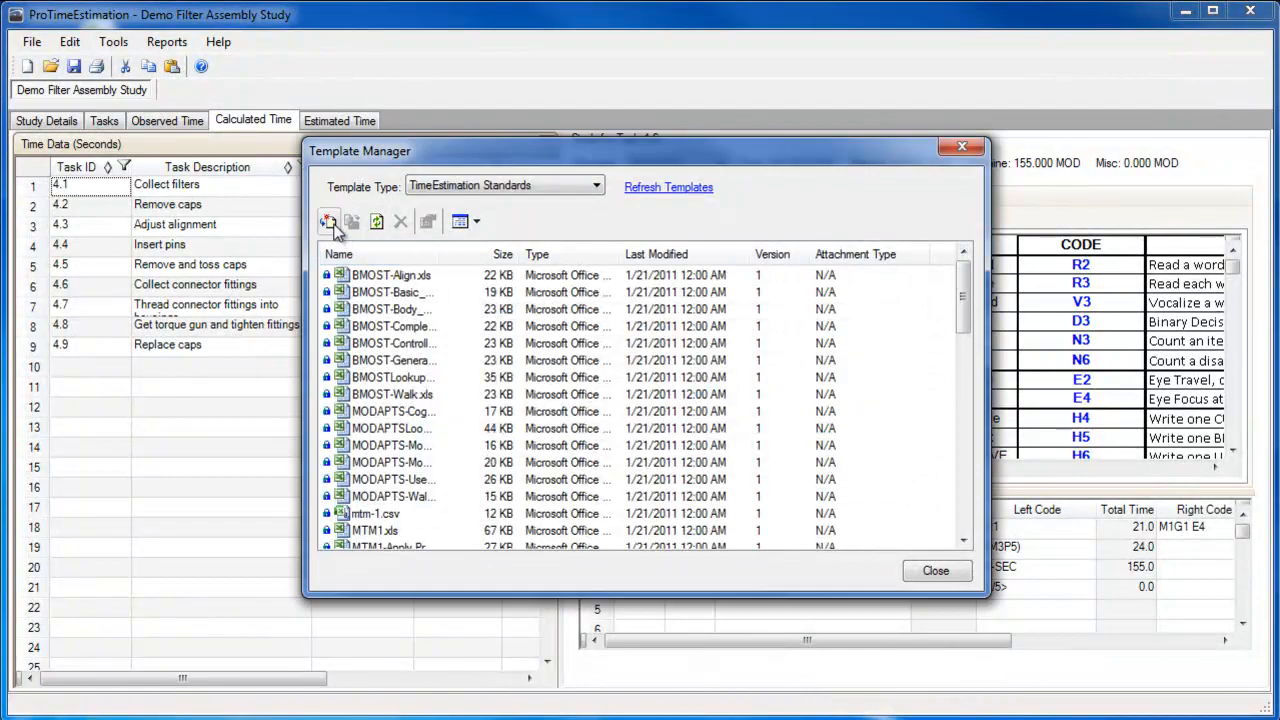
pyautogui.click(329, 221)
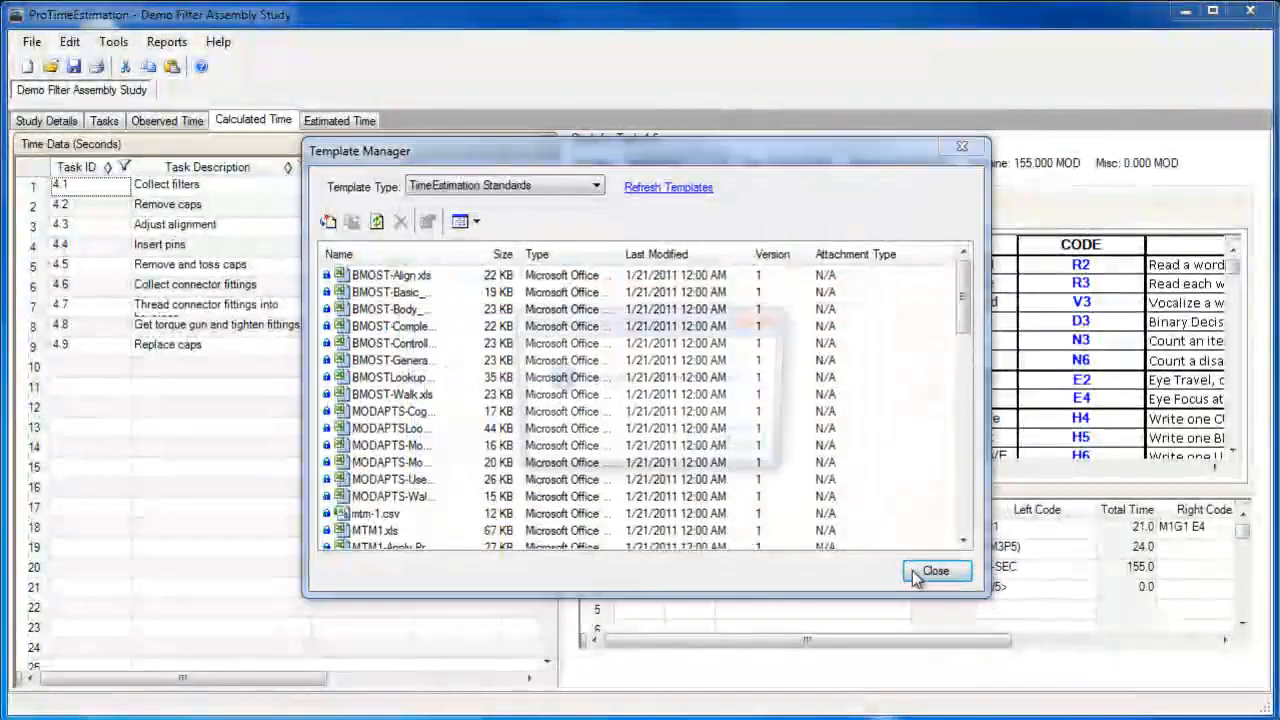
pyautogui.click(935, 570)
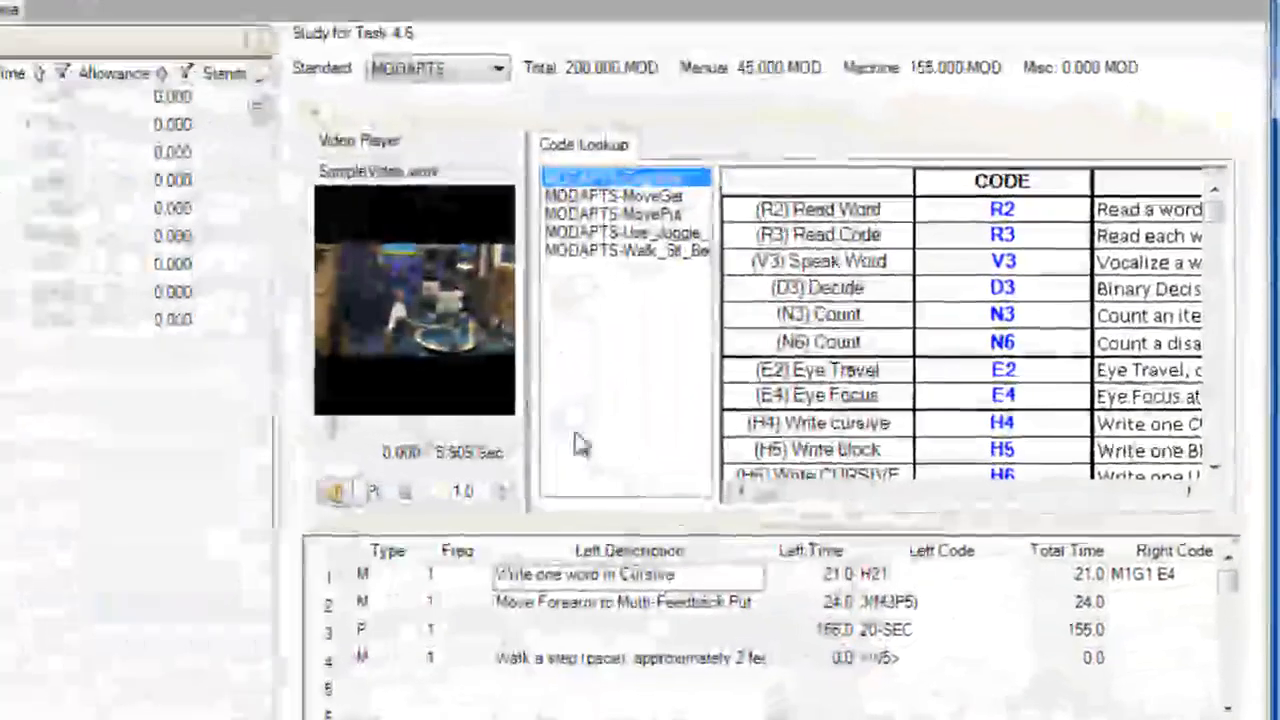
pyautogui.click(627, 249)
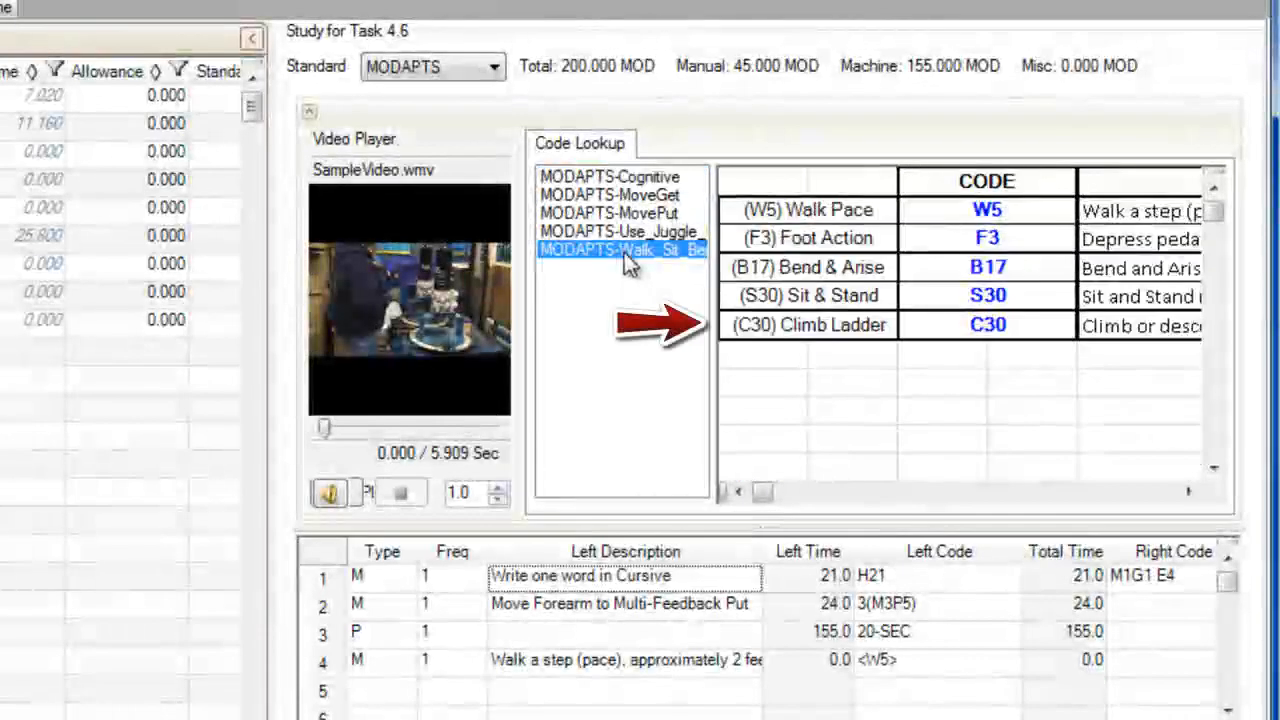
pyautogui.click(987, 324)
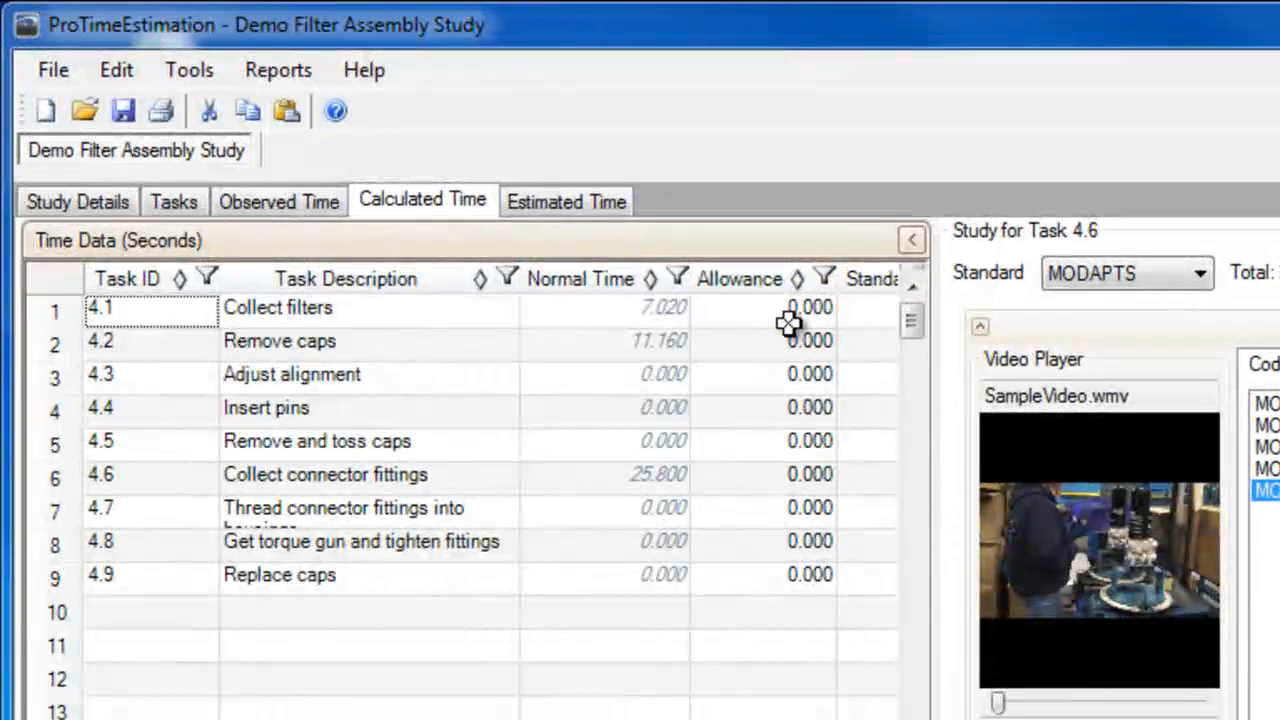
pyautogui.click(790, 308)
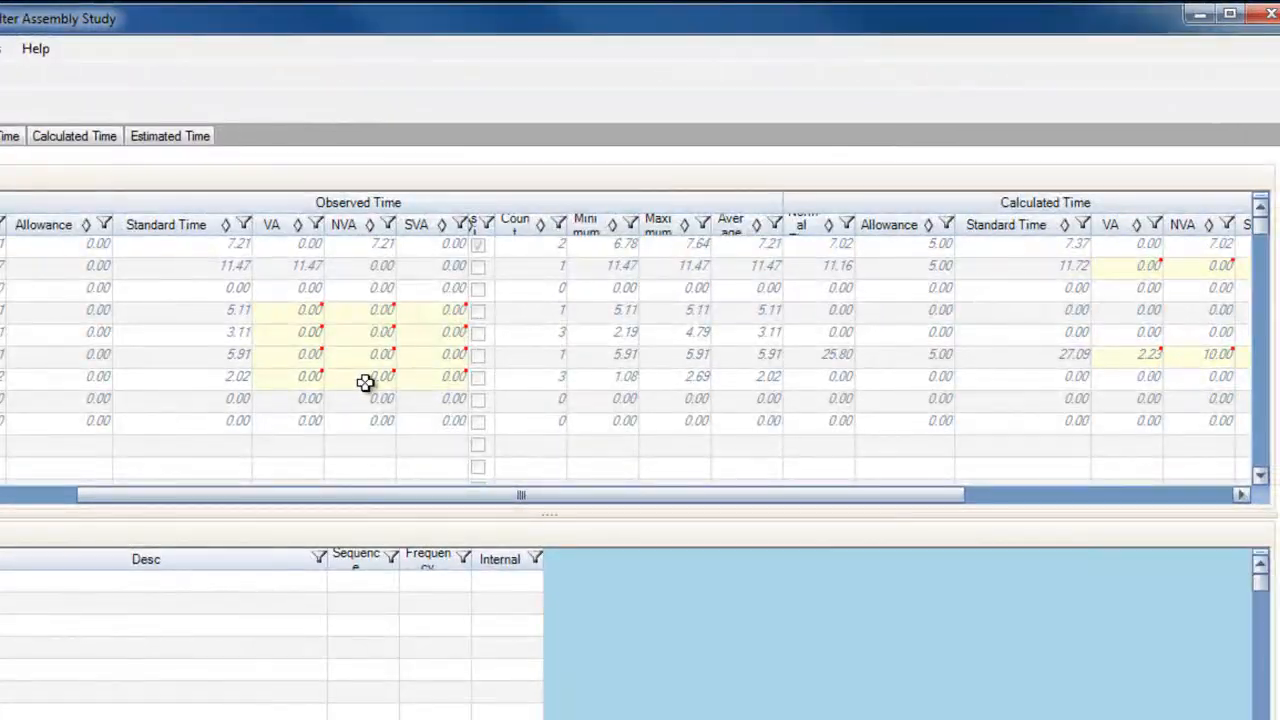
pyautogui.moveTo(189, 261)
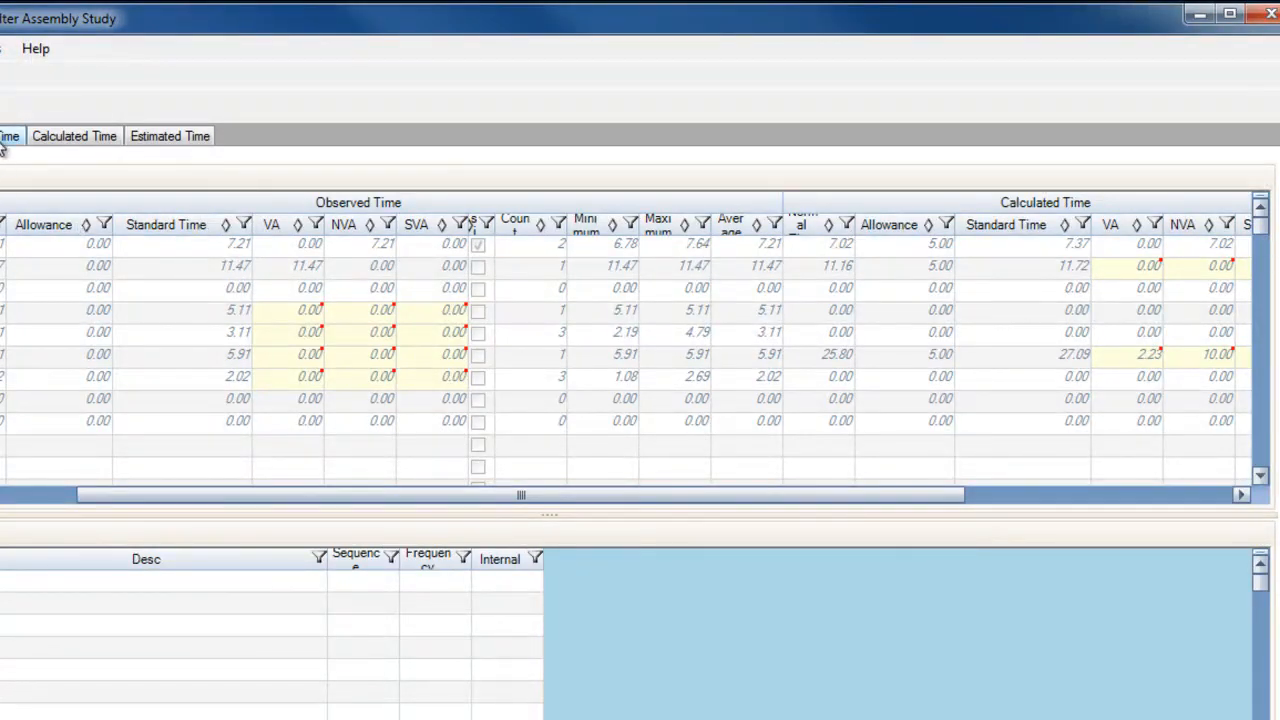
# - Enter a special allowance of 2.22 for the Observed Time study
pyautogui.click(9, 135)
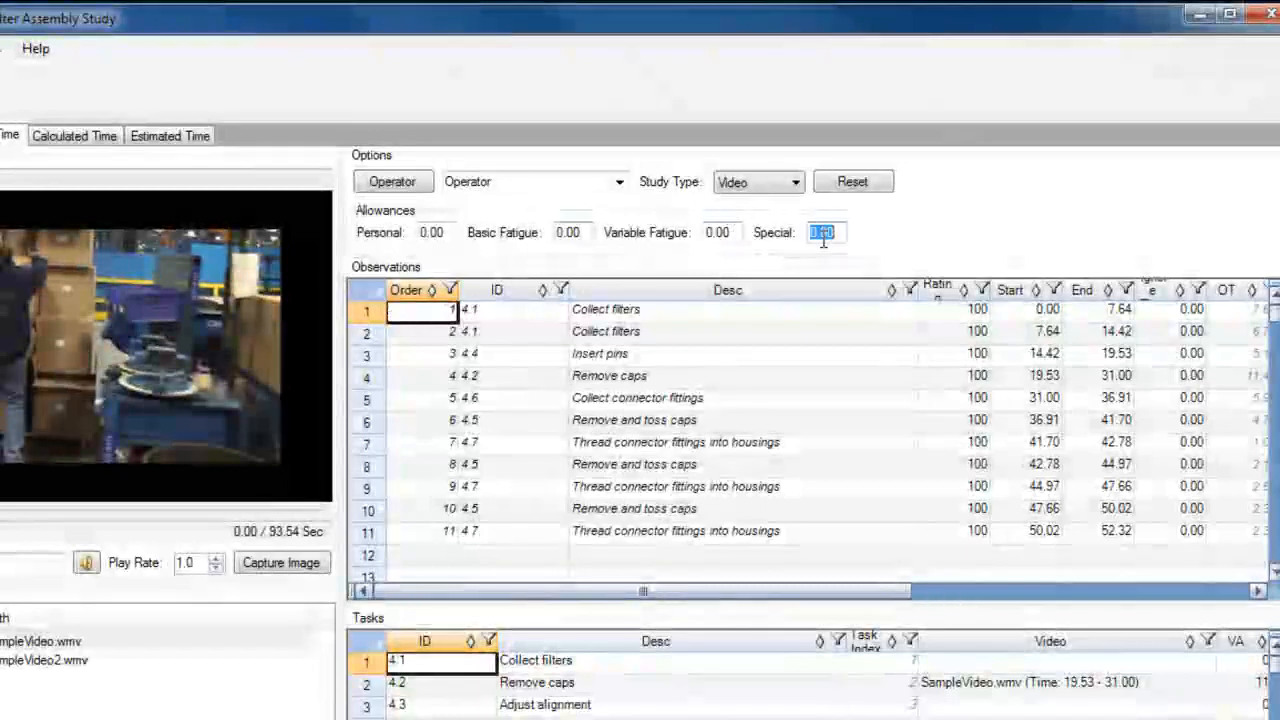
pyautogui.write('2.22')
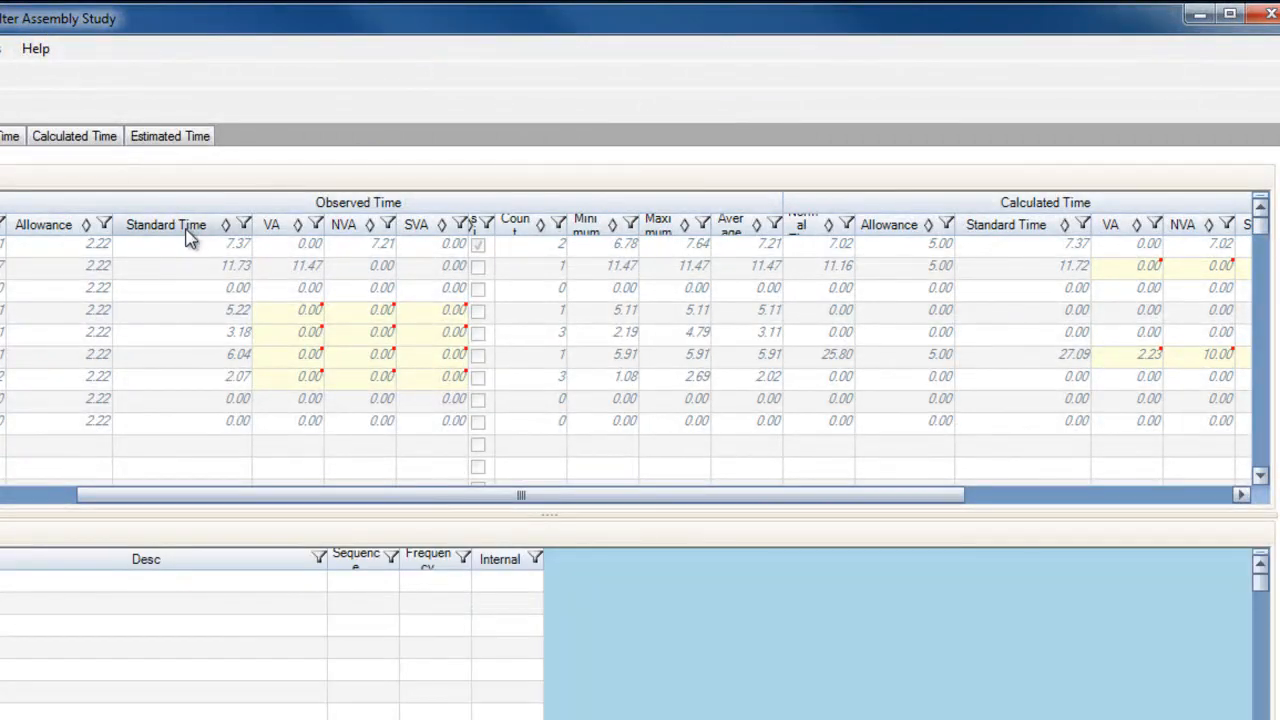
pyautogui.moveTo(88, 257)
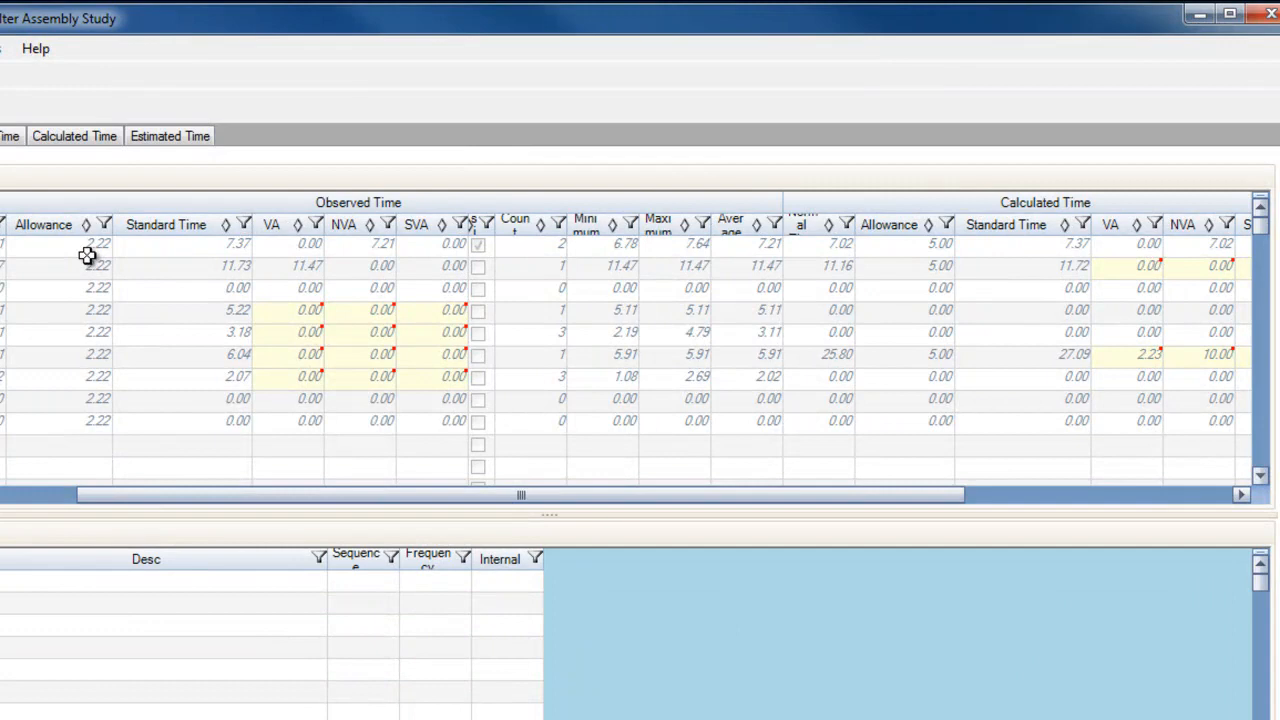
pyautogui.moveTo(183, 253)
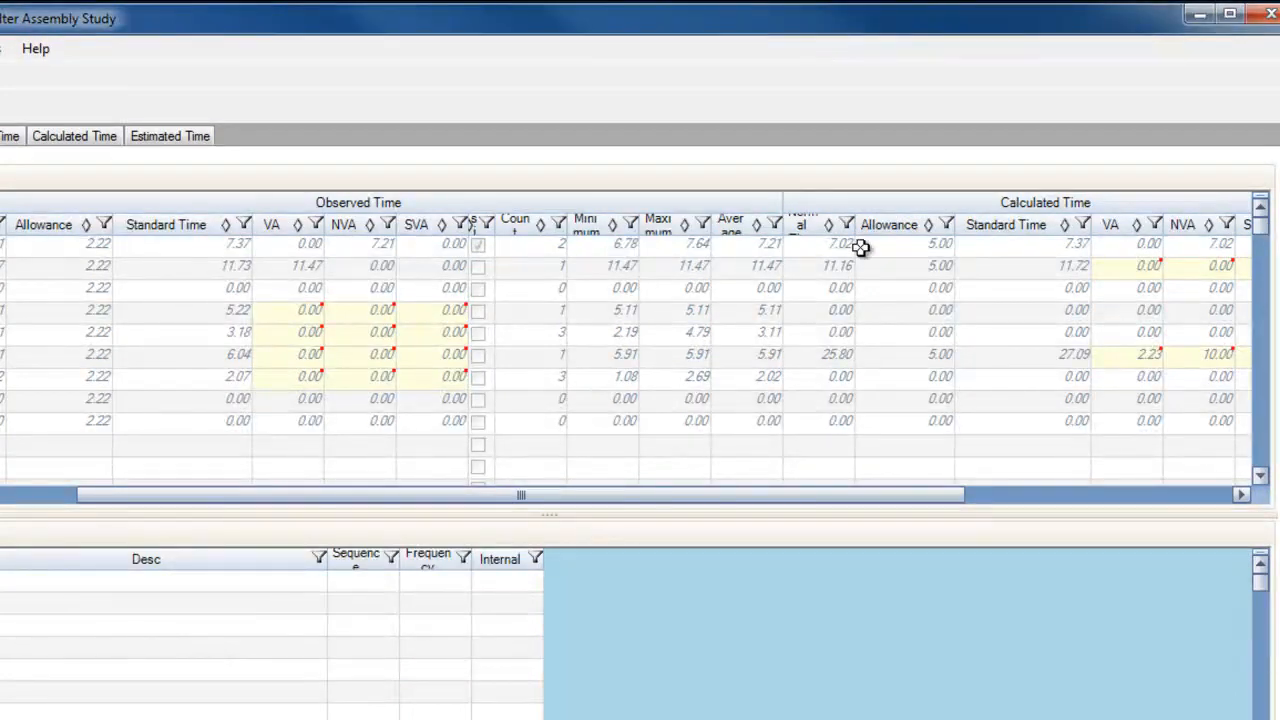
pyautogui.moveTo(994, 250)
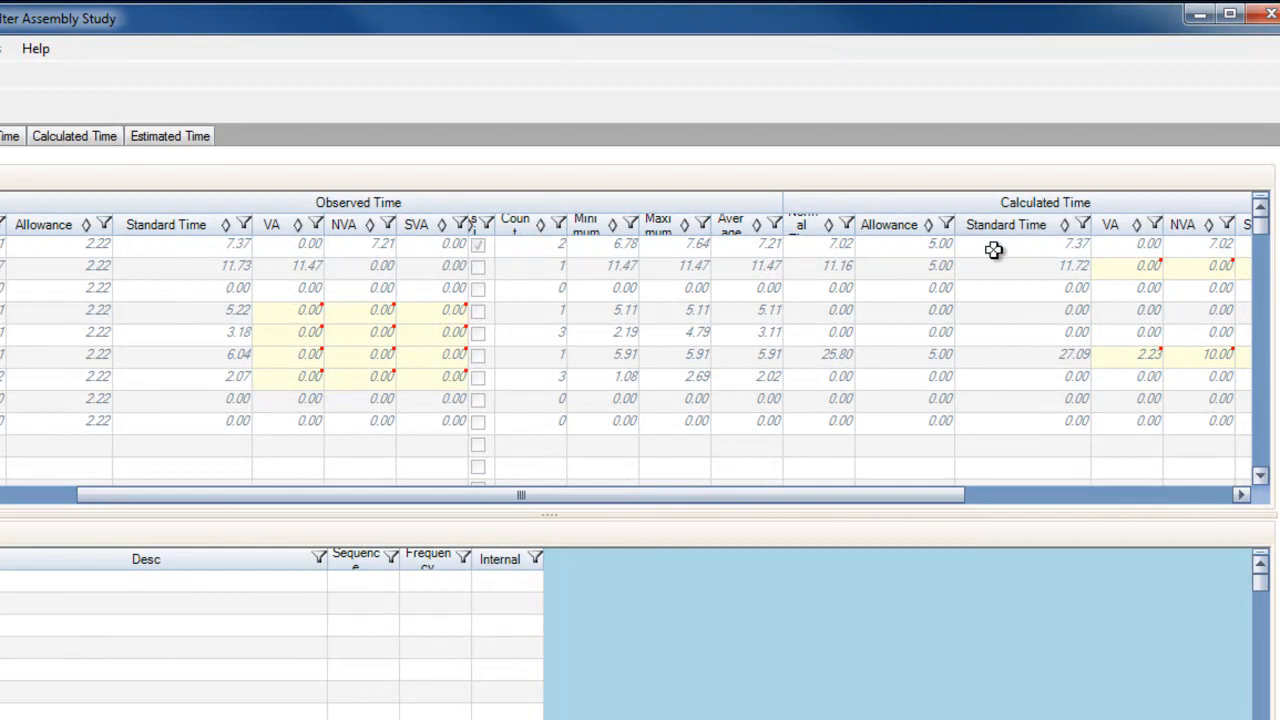
pyautogui.moveTo(1020, 268)
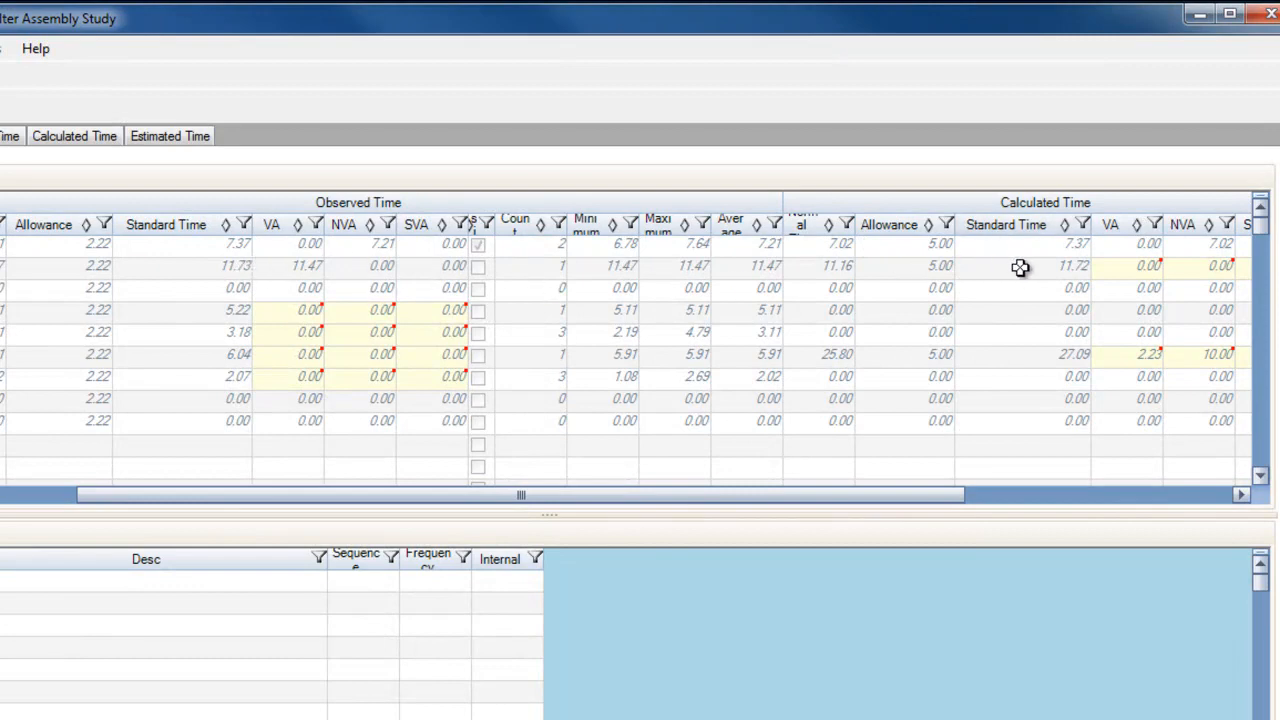